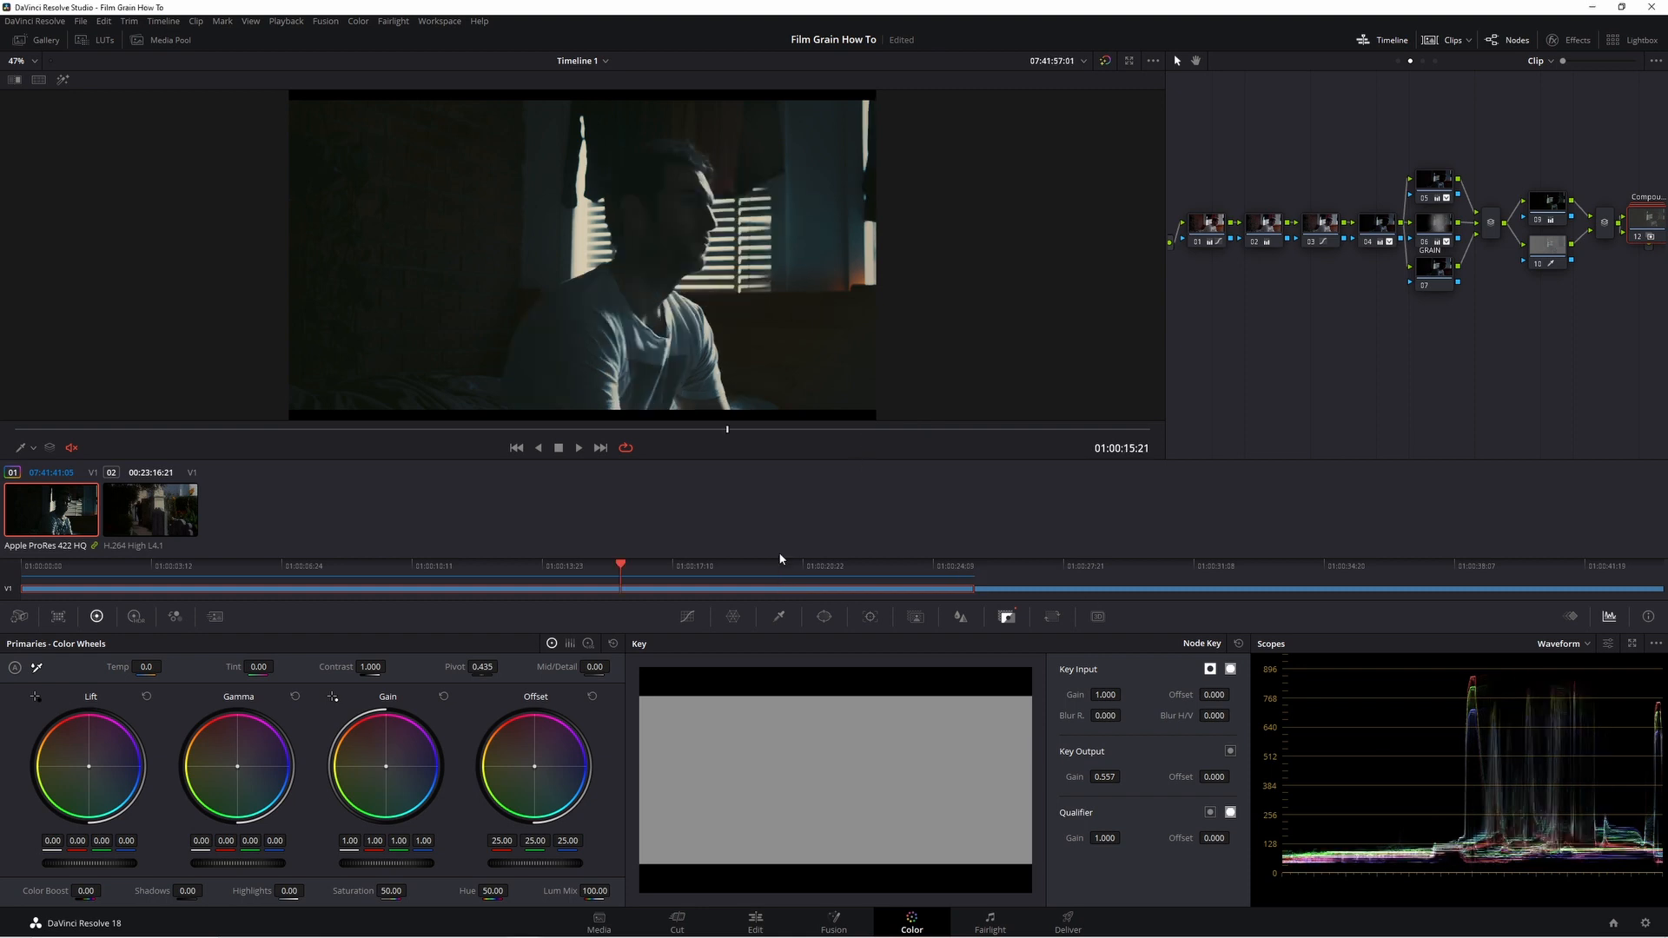
pyautogui.moveTo(785, 559)
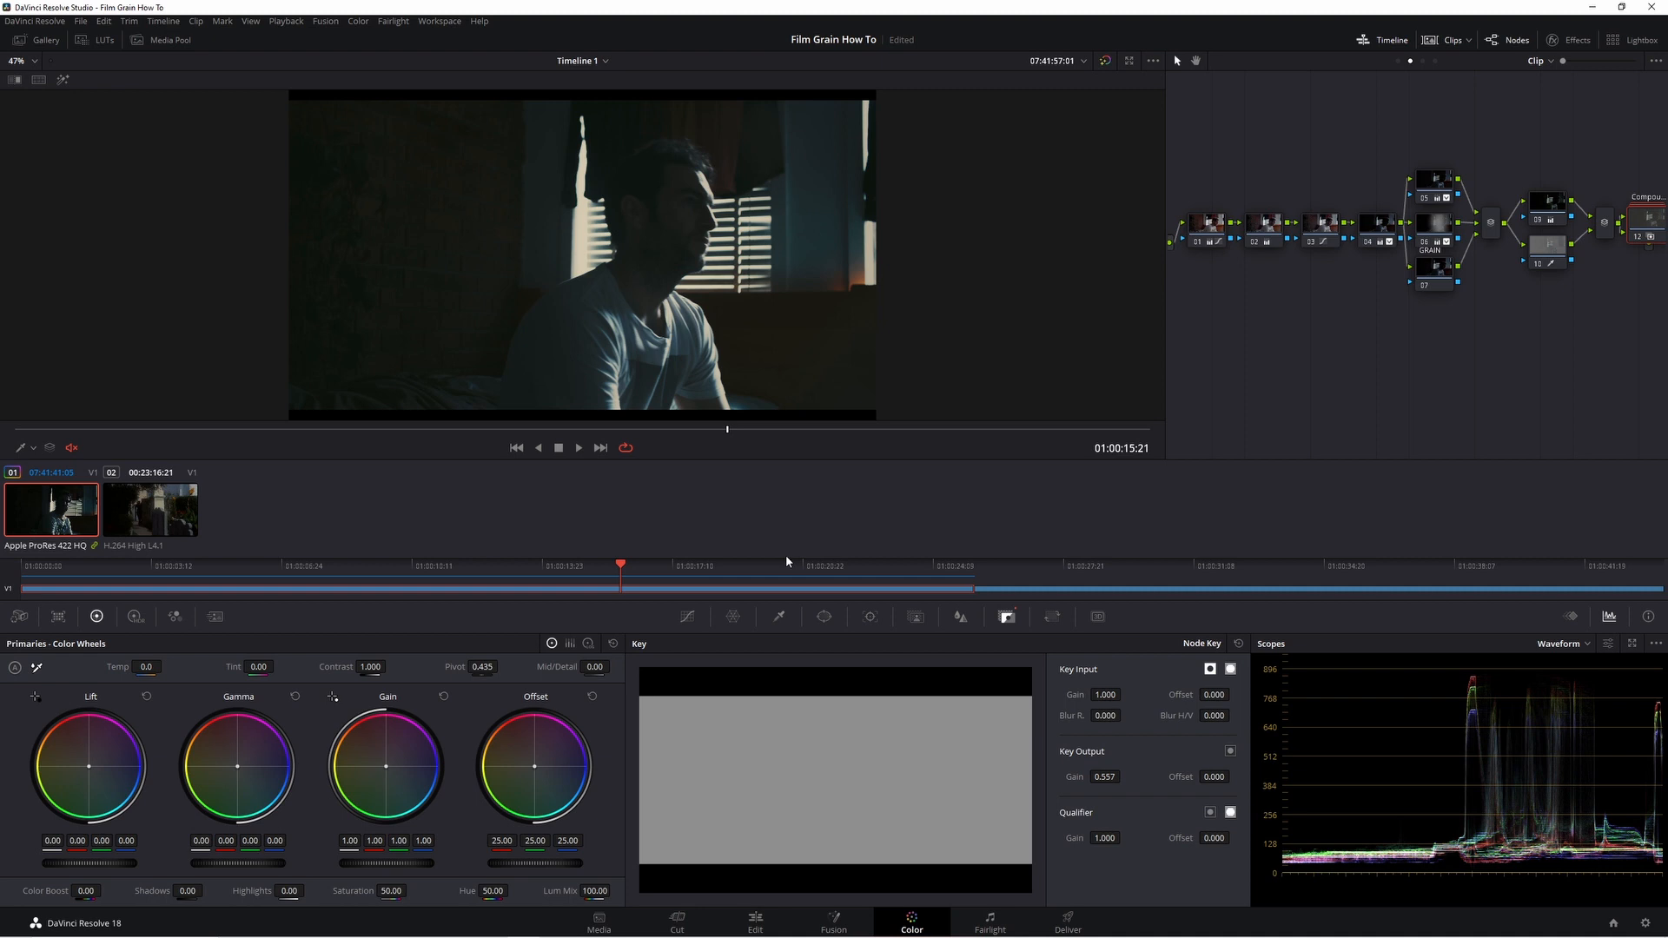
# Load the second clip, the man in a hat under blue sky, into the viewer.
pyautogui.click(149, 511)
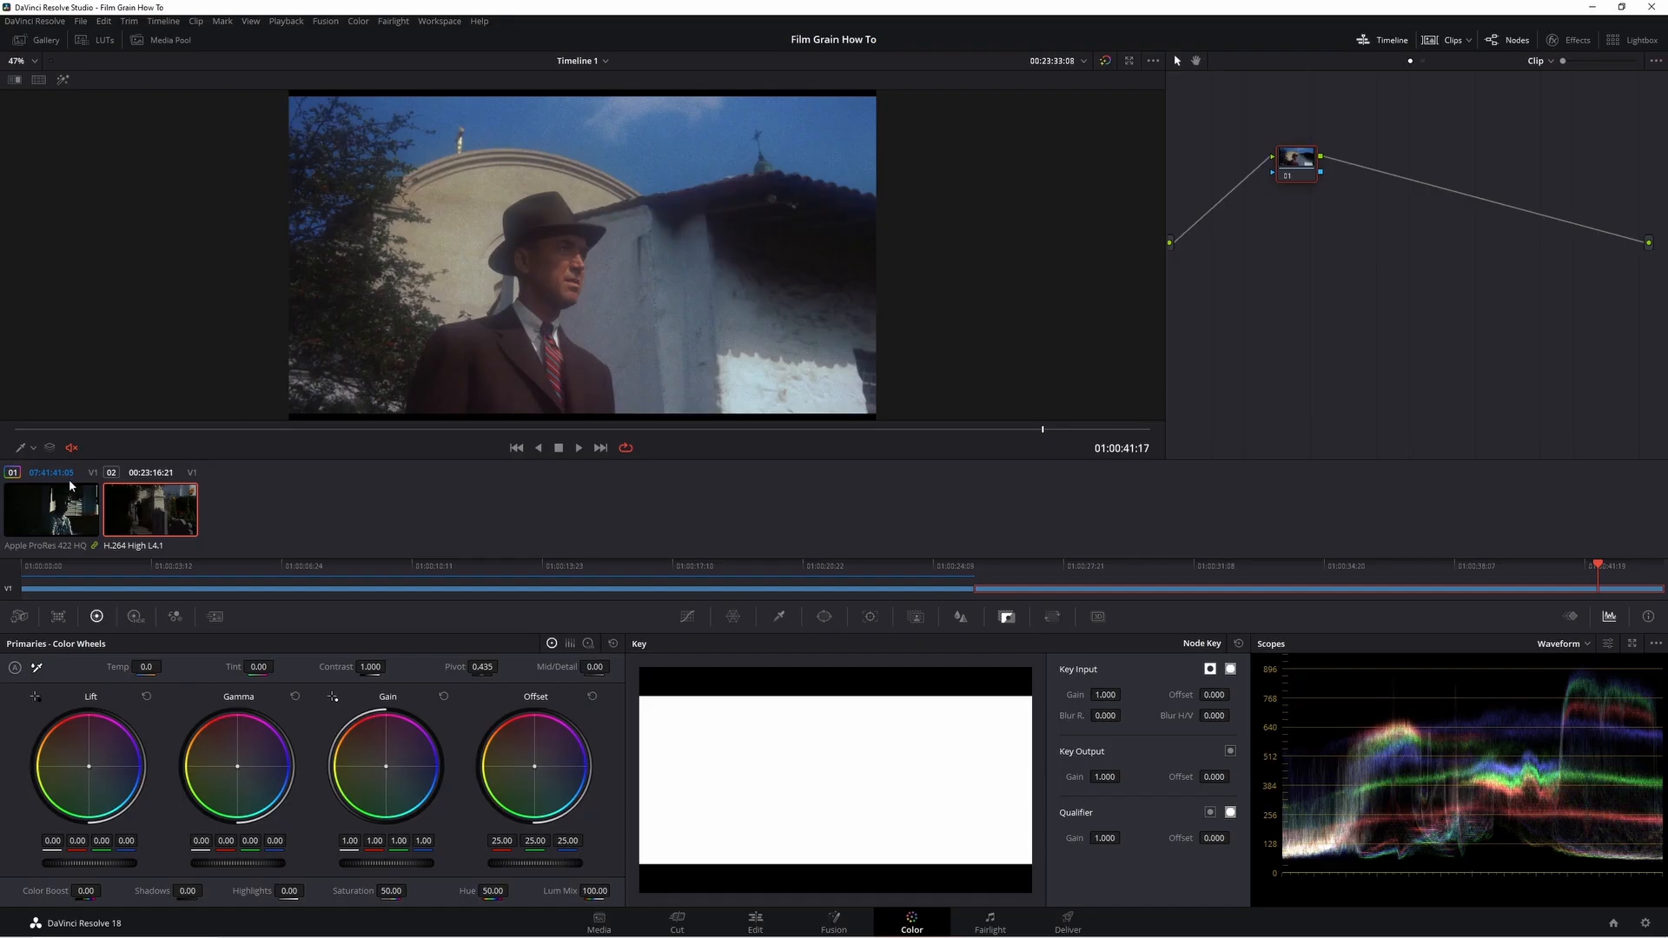
# Load clip 01, the dark window shot, and show its own node tree with the GRAIN node.
pyautogui.click(48, 511)
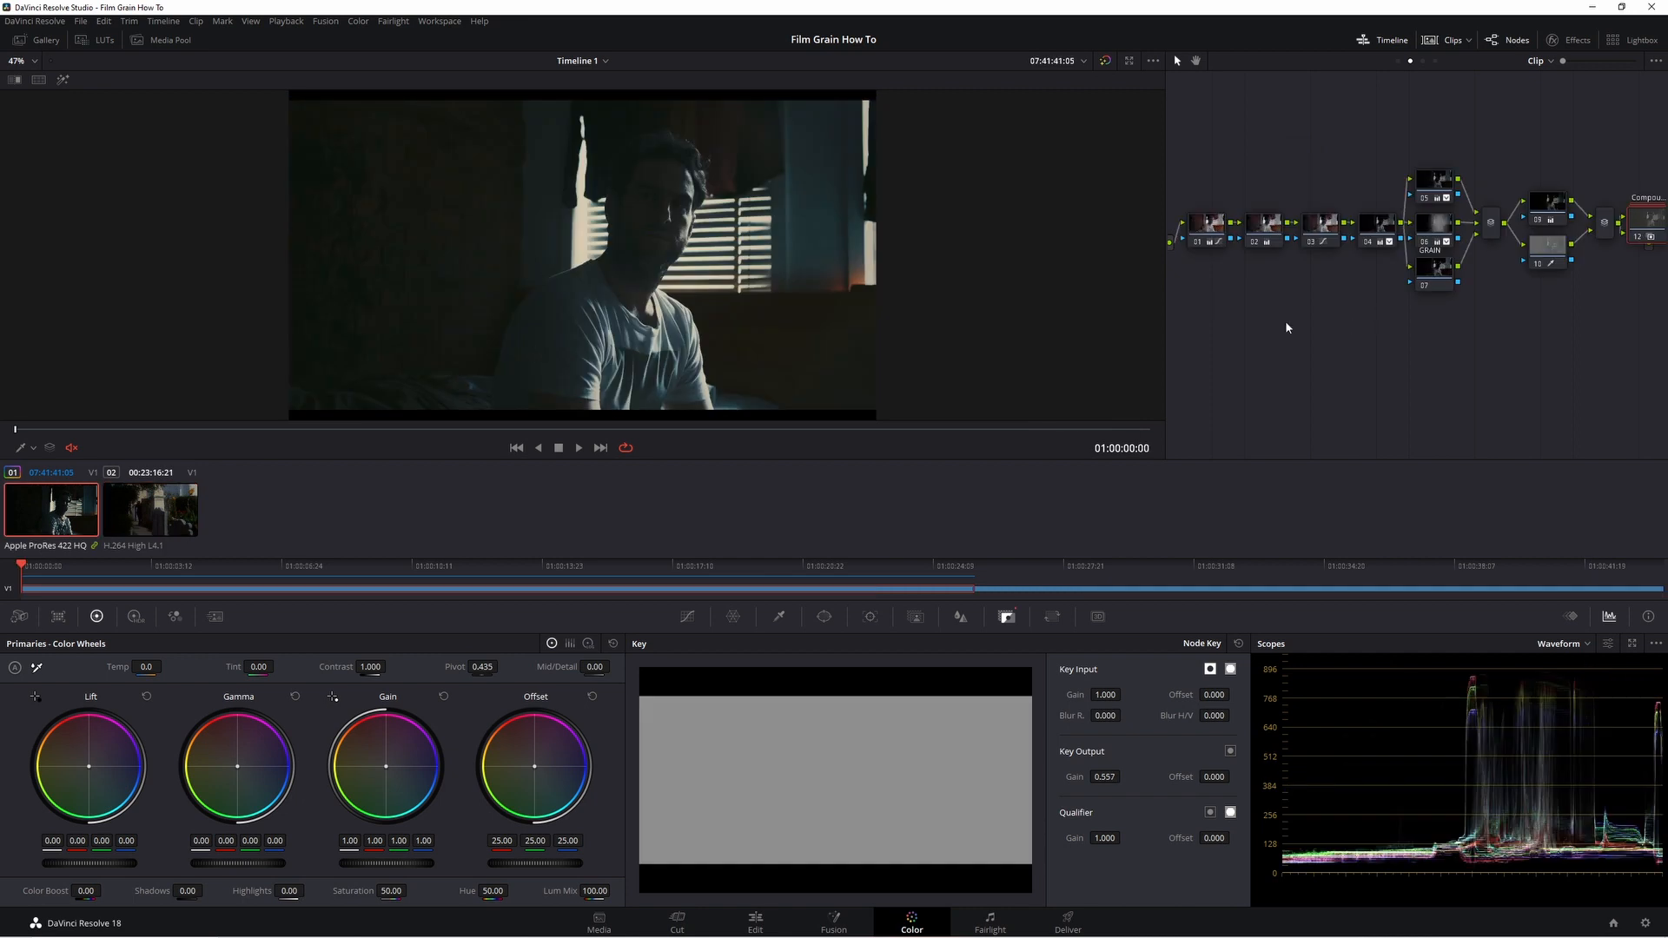
pyautogui.moveTo(660, 277)
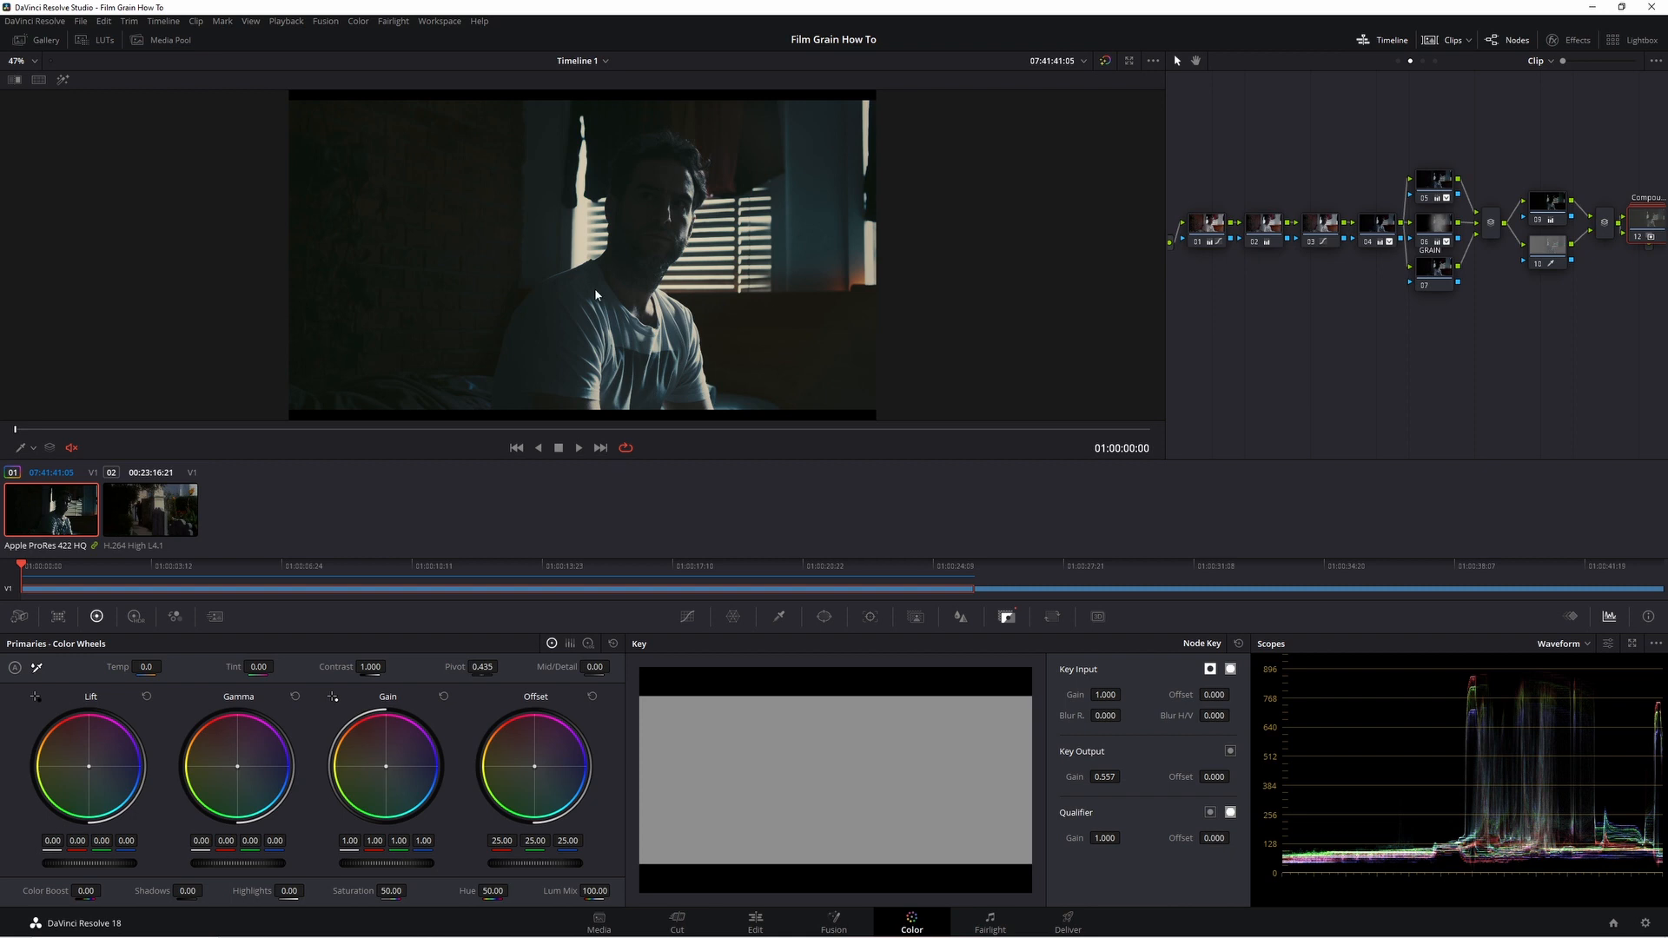
pyautogui.moveTo(737, 317)
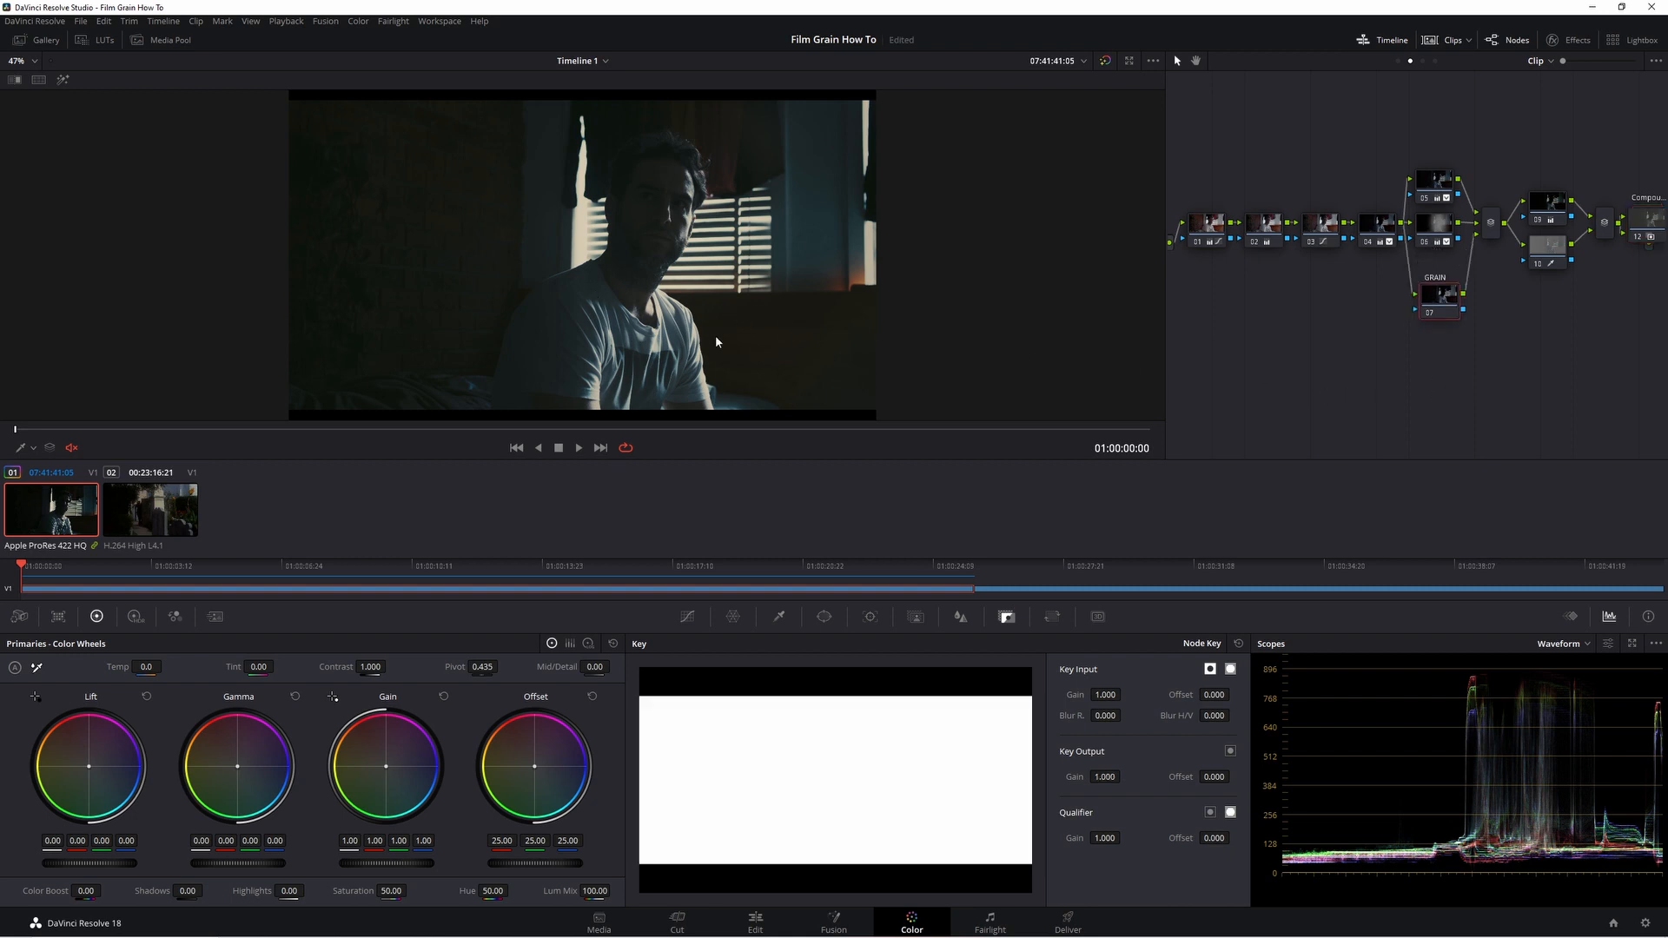
pyautogui.moveTo(868, 335)
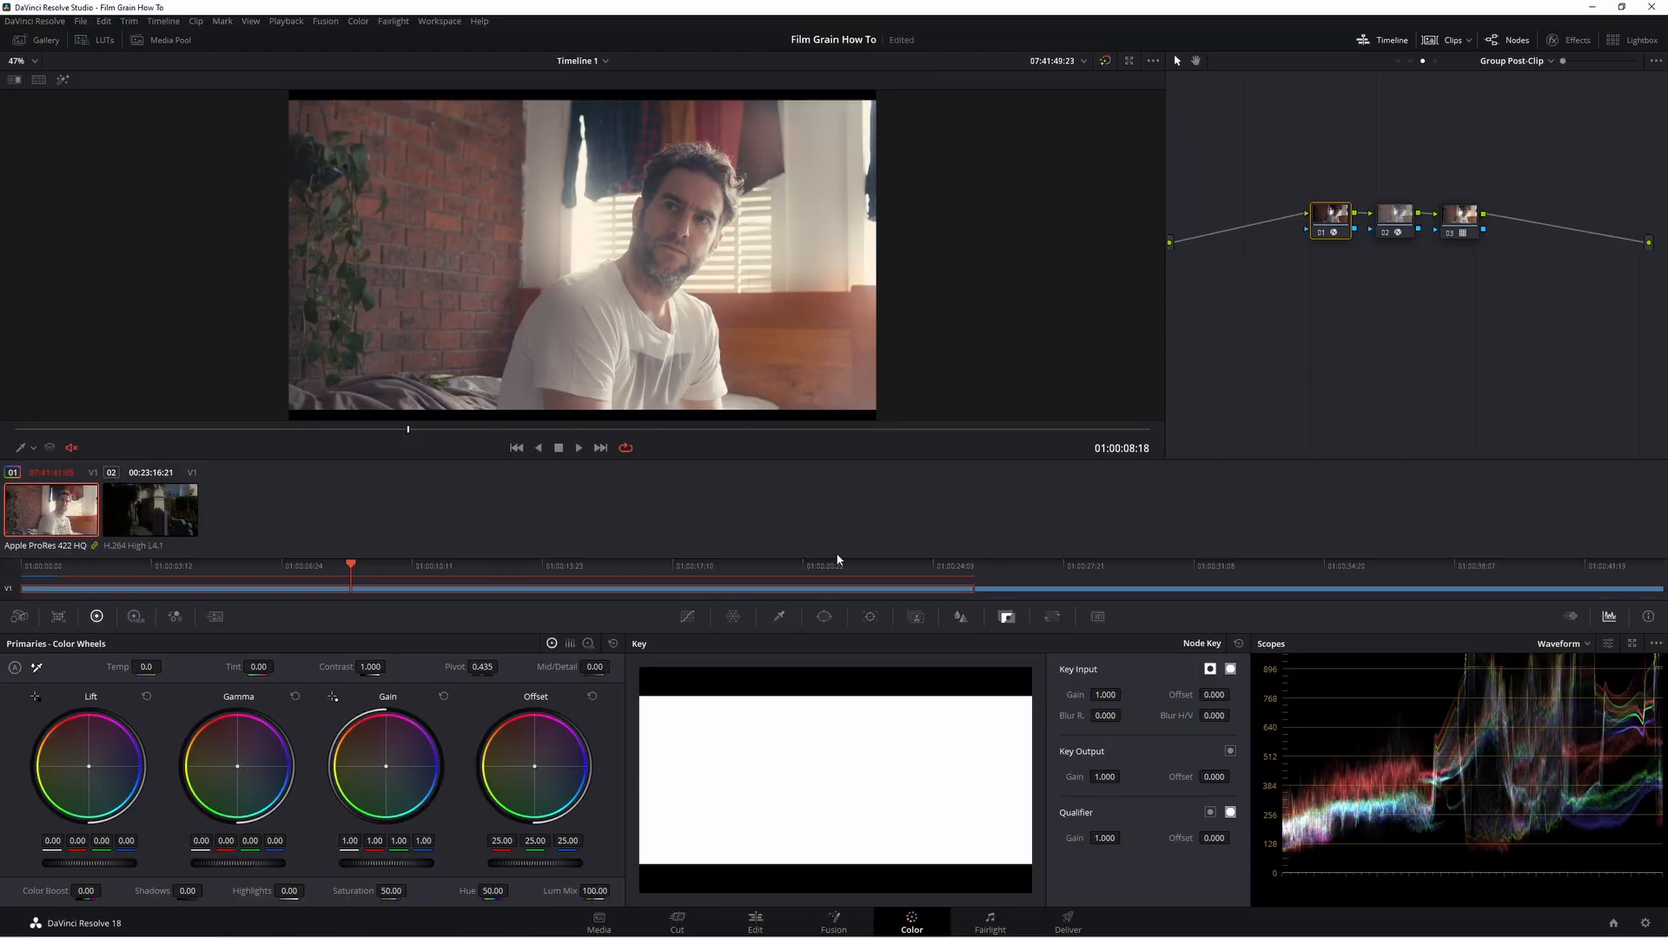
pyautogui.click(1529, 61)
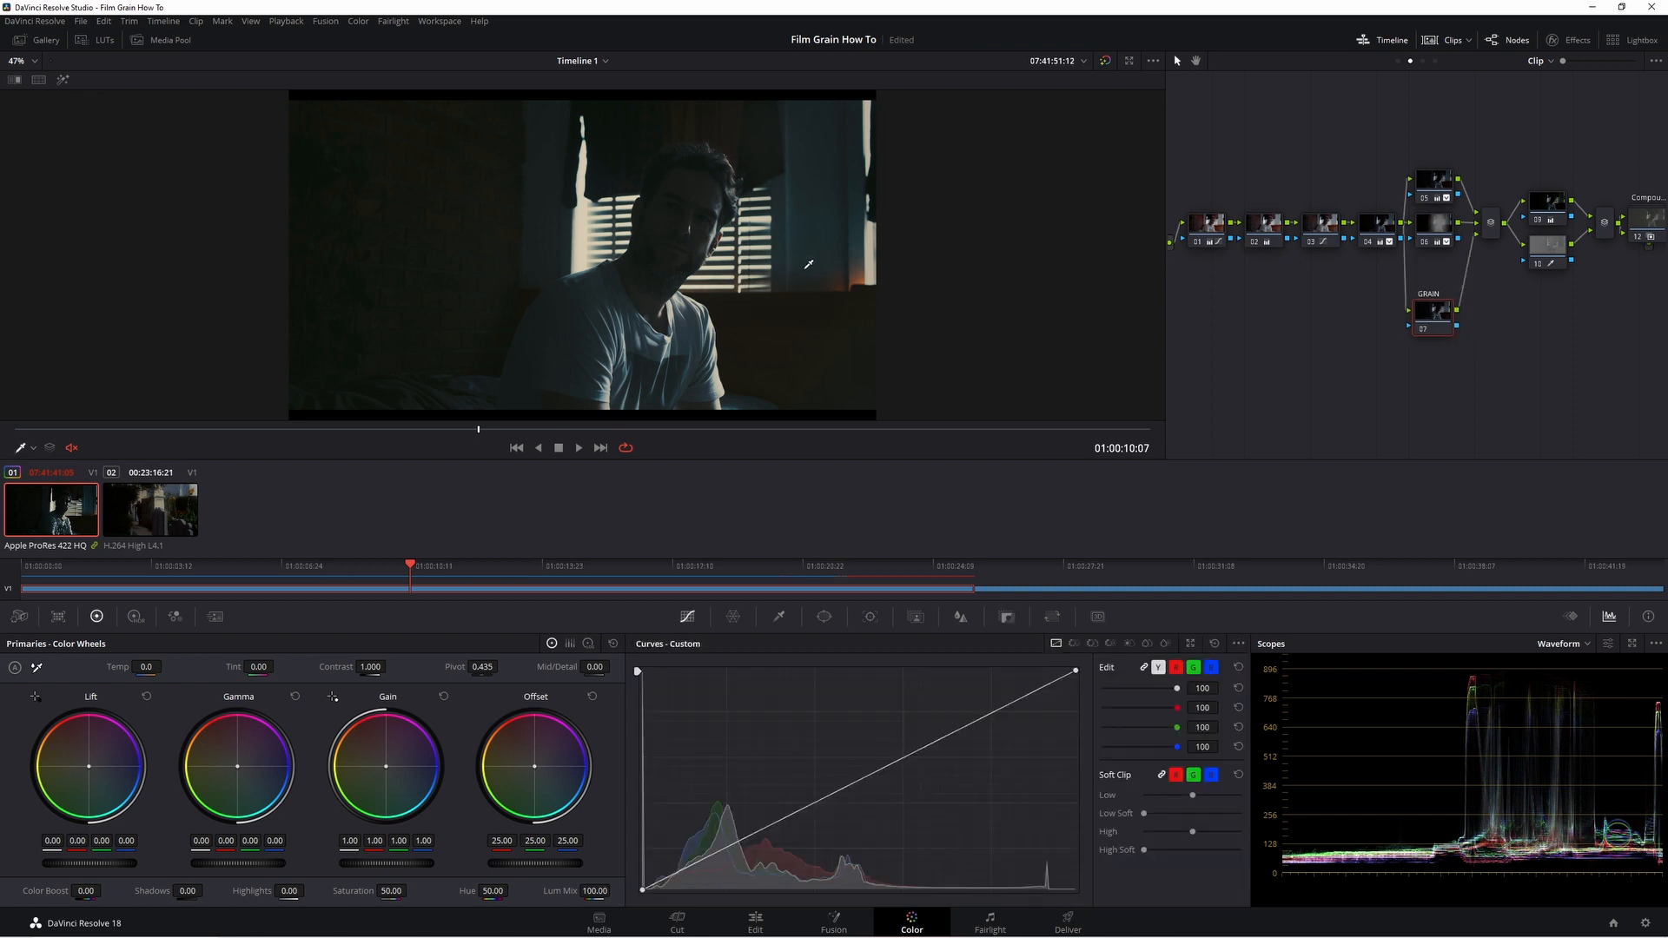
pyautogui.moveTo(801, 268)
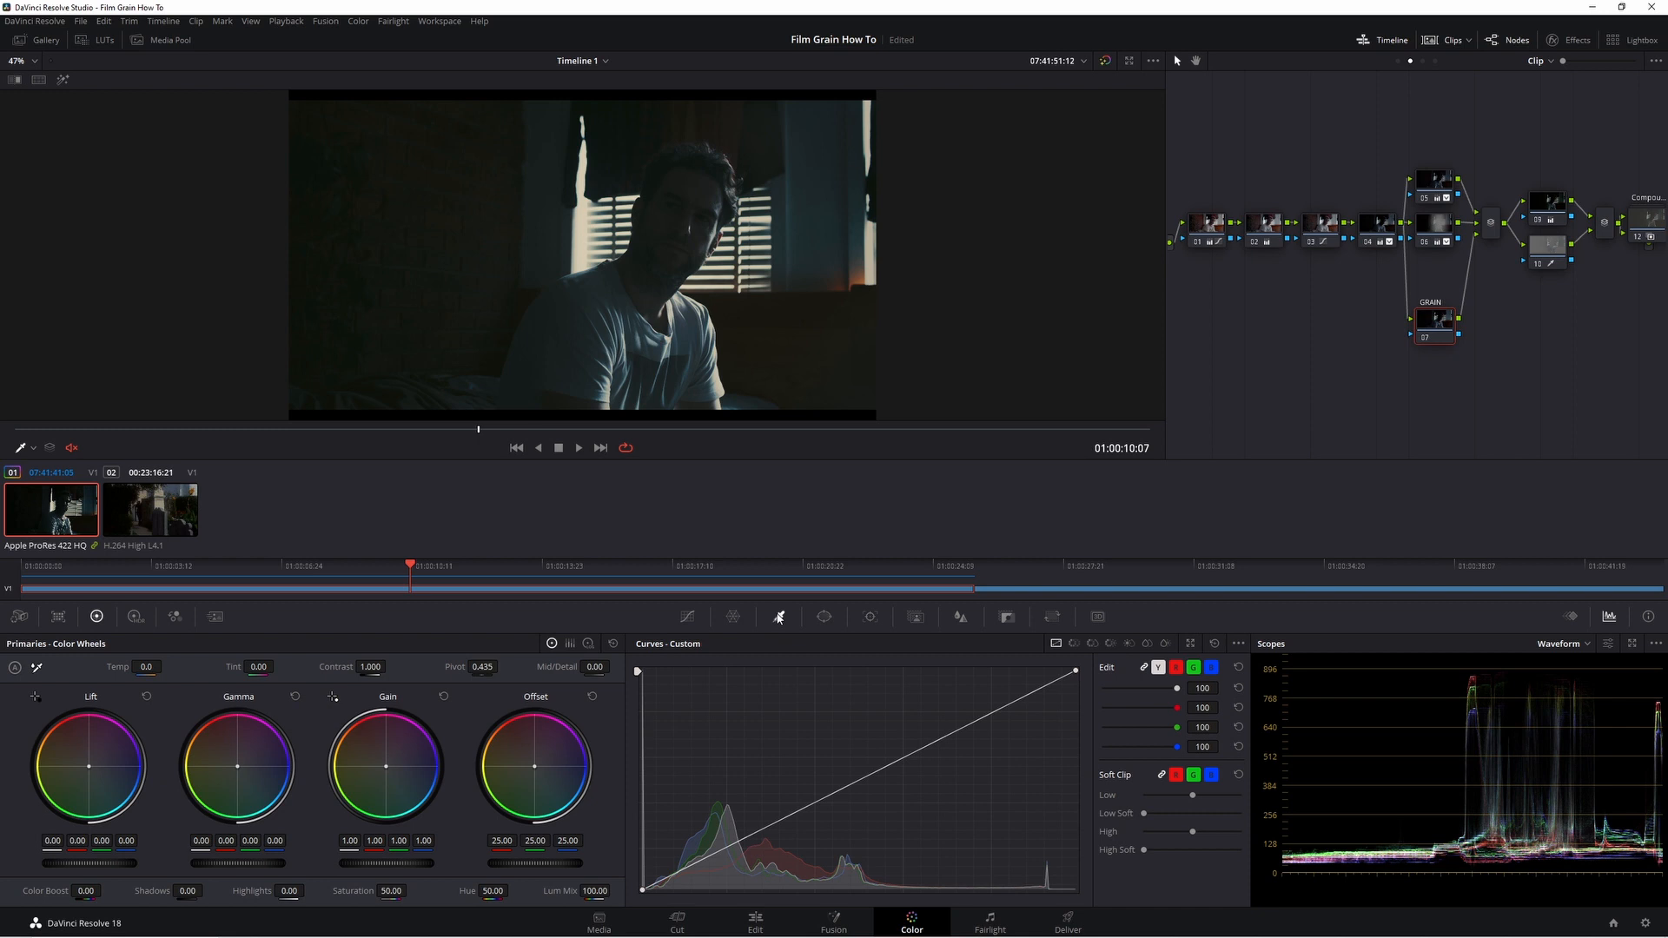
# Show the HSL Qualifier palette for the disconnected GRAIN node.
pyautogui.click(778, 617)
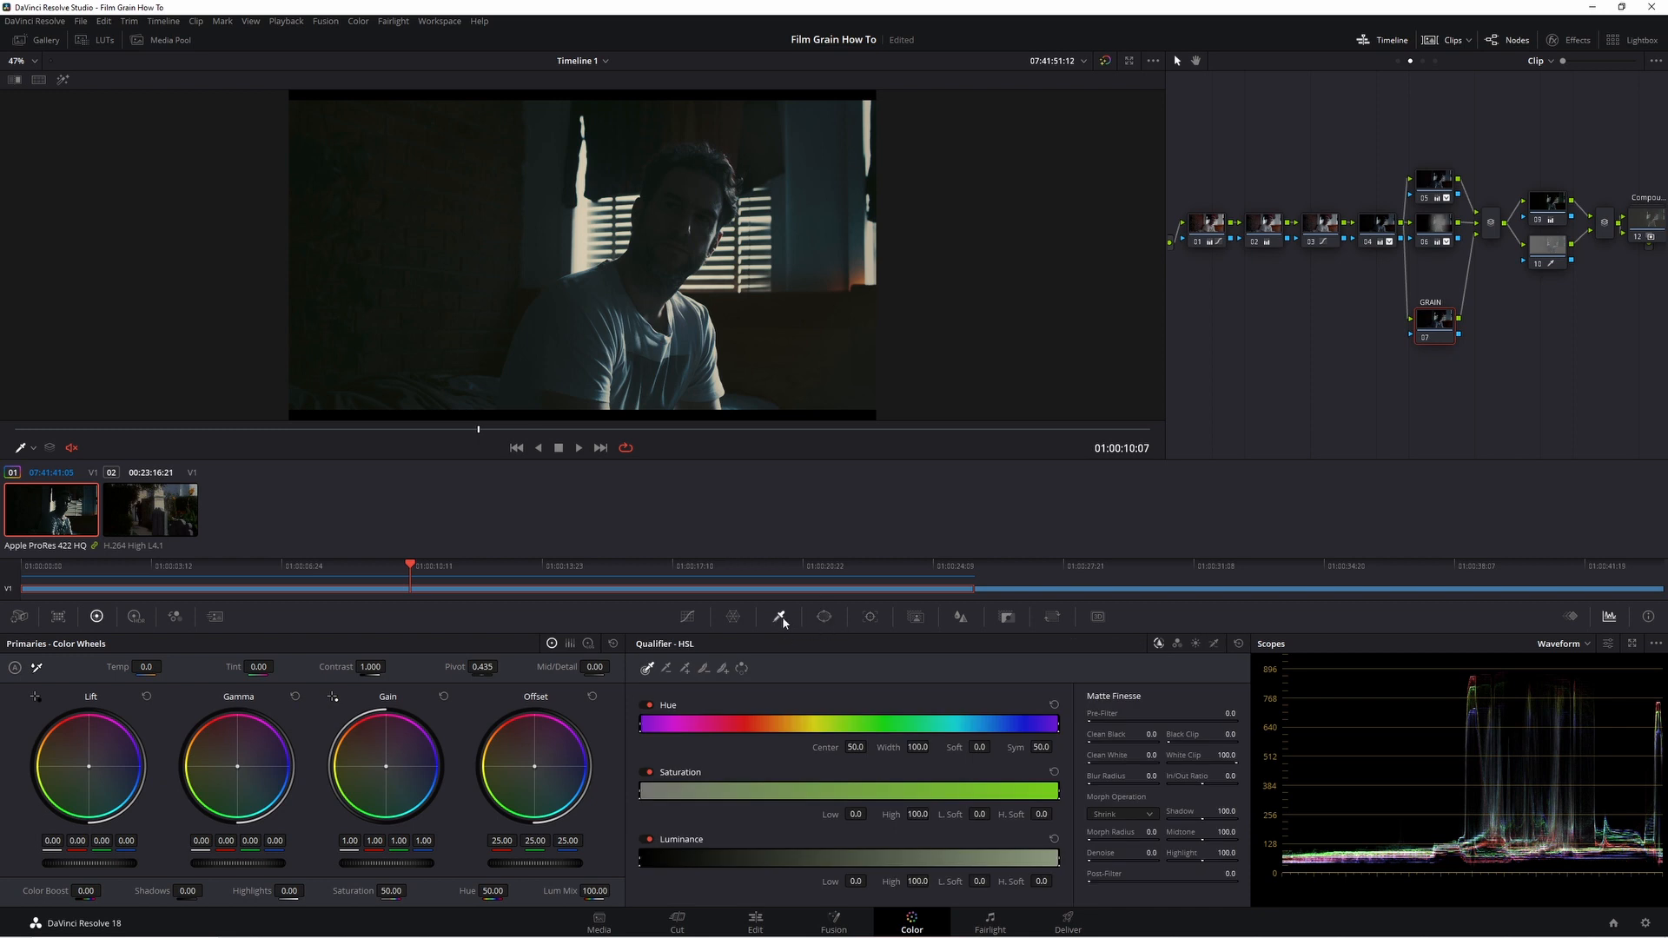
pyautogui.moveTo(778, 617)
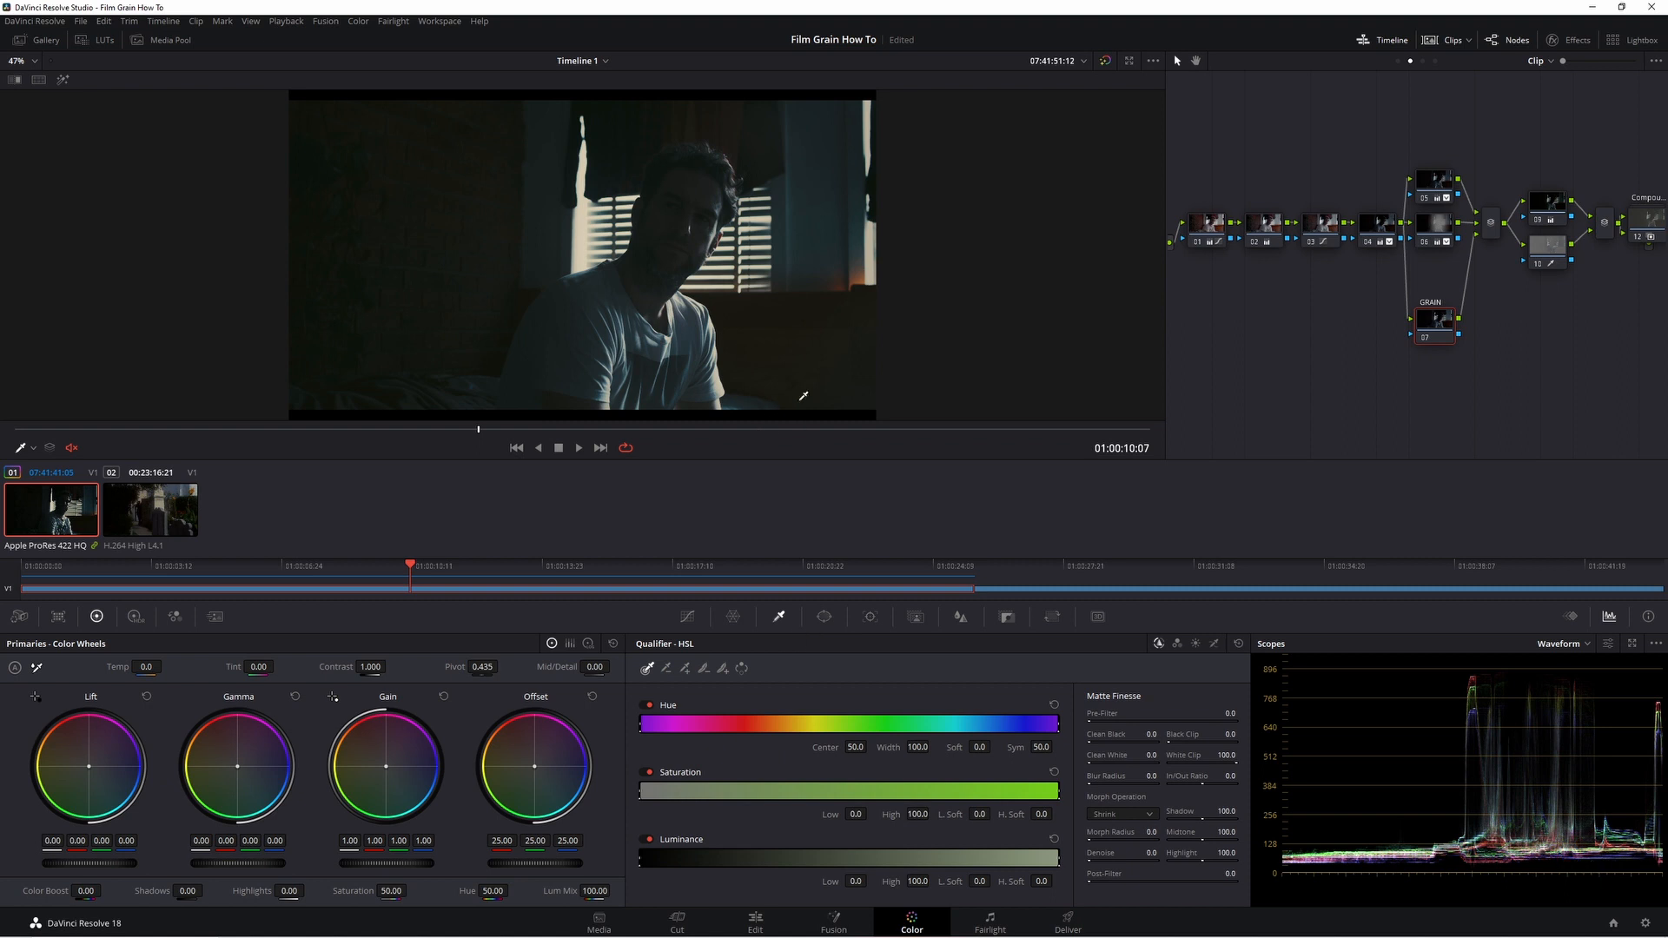
pyautogui.moveTo(549, 542)
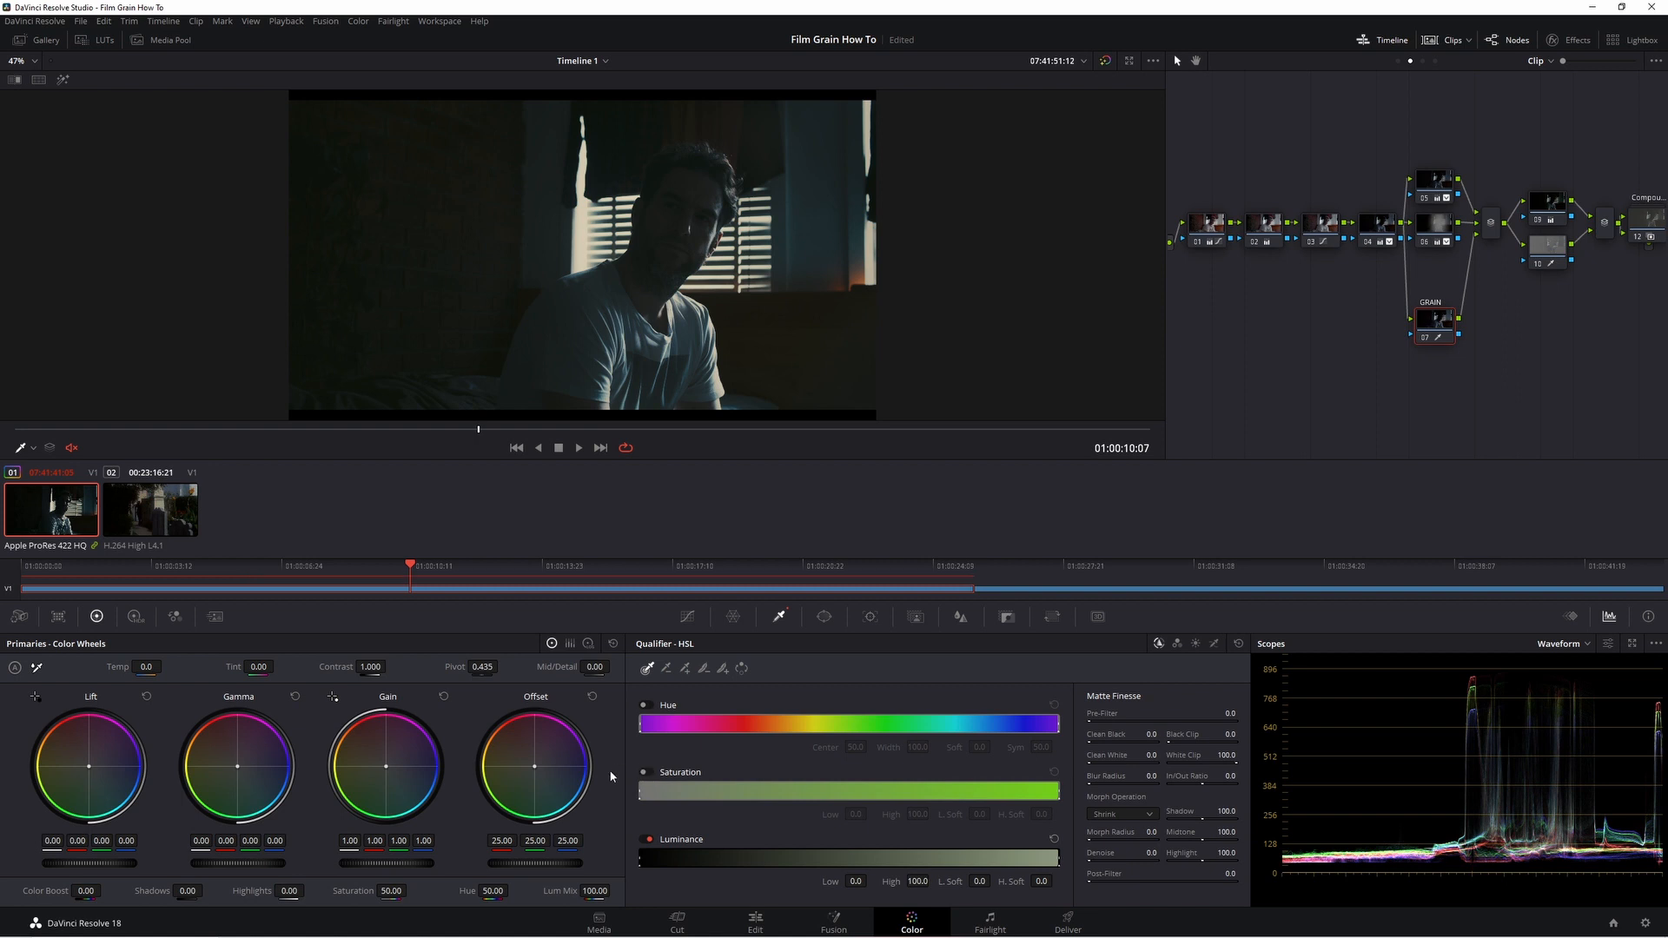
pyautogui.moveTo(676, 275)
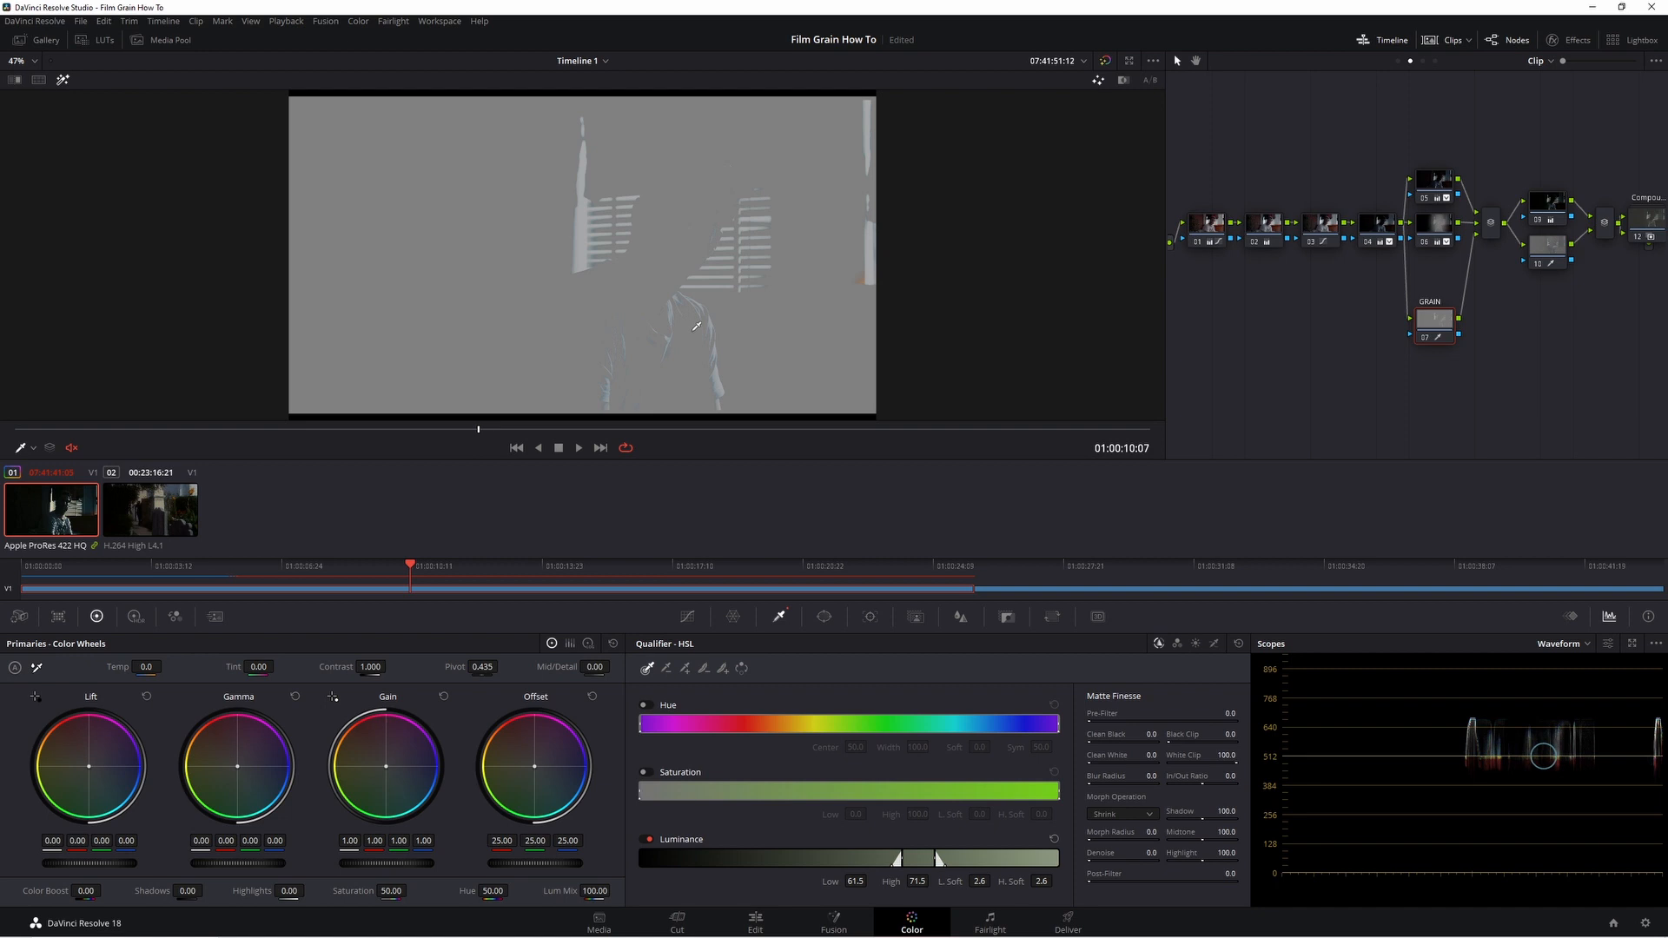
pyautogui.moveTo(667, 254)
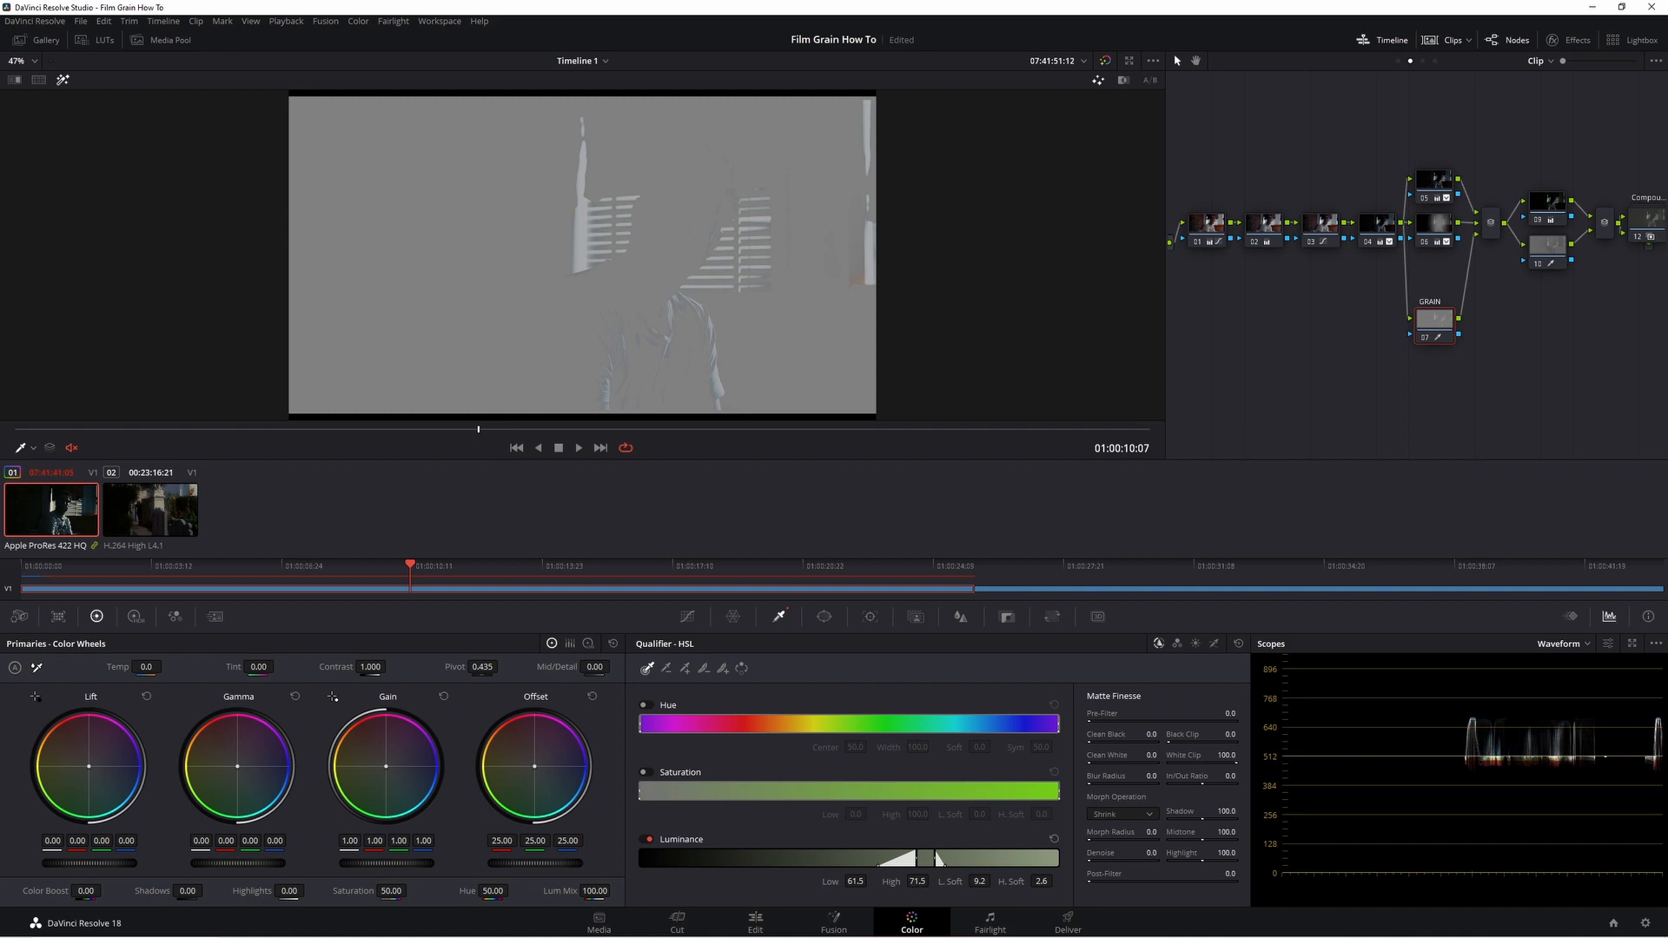
# Widen the luminance key to roughly Low 56.5, High 73.6 so it covers the highlights.
pyautogui.moveTo(916, 881); pyautogui.dragTo(915, 872)
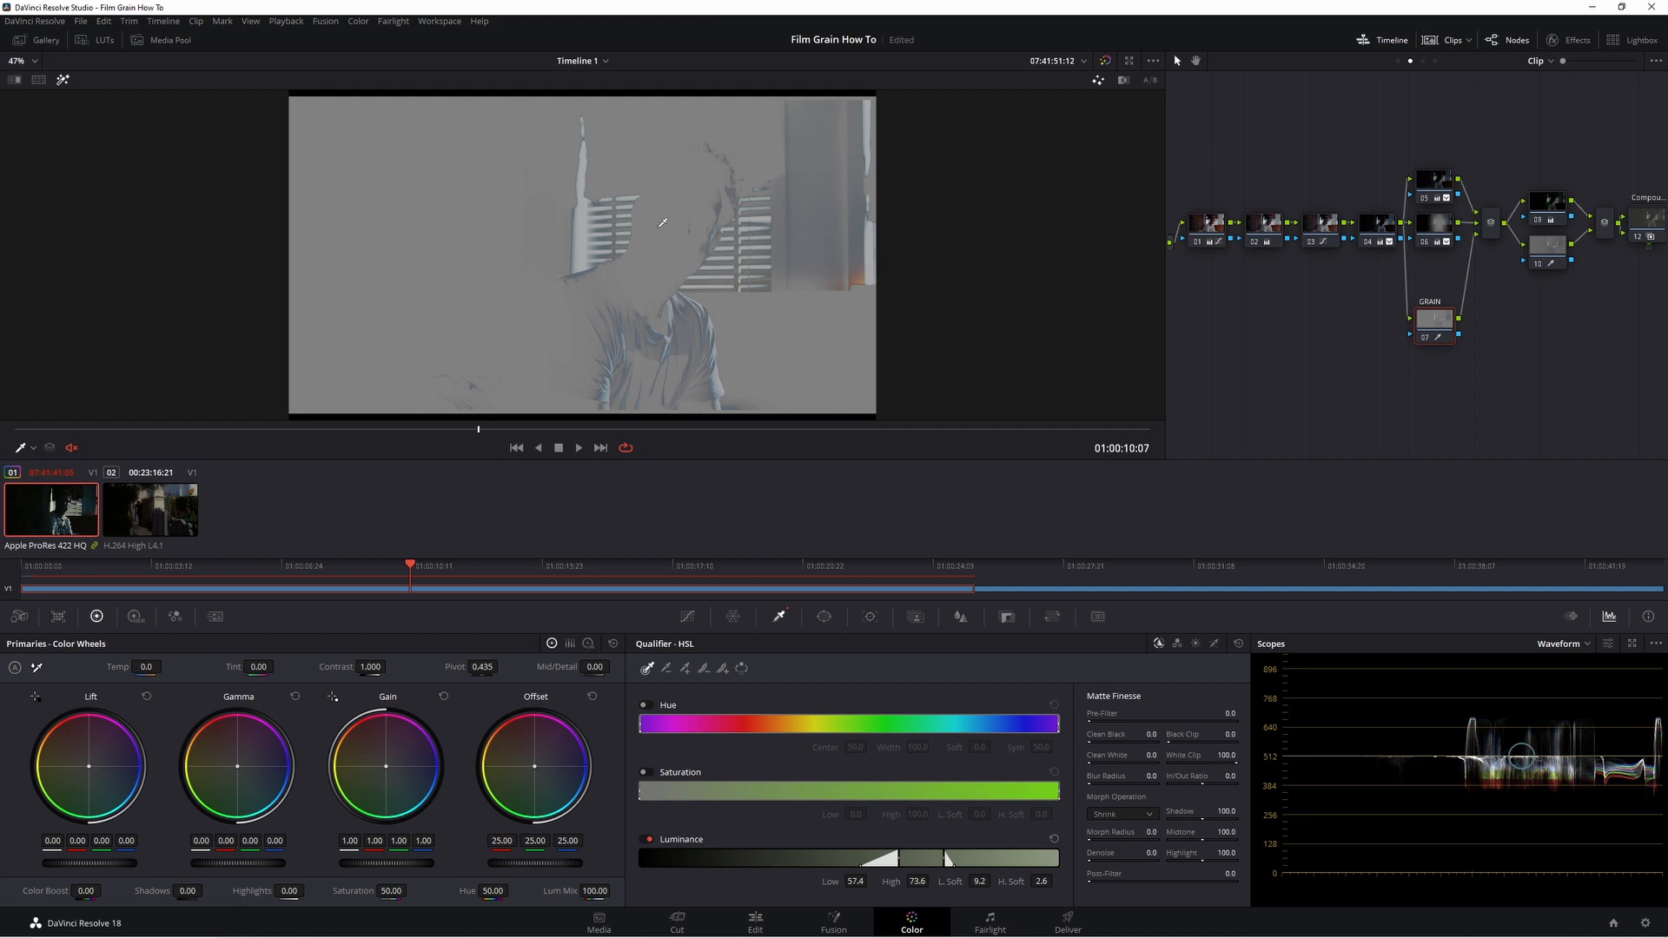
pyautogui.moveTo(666, 249)
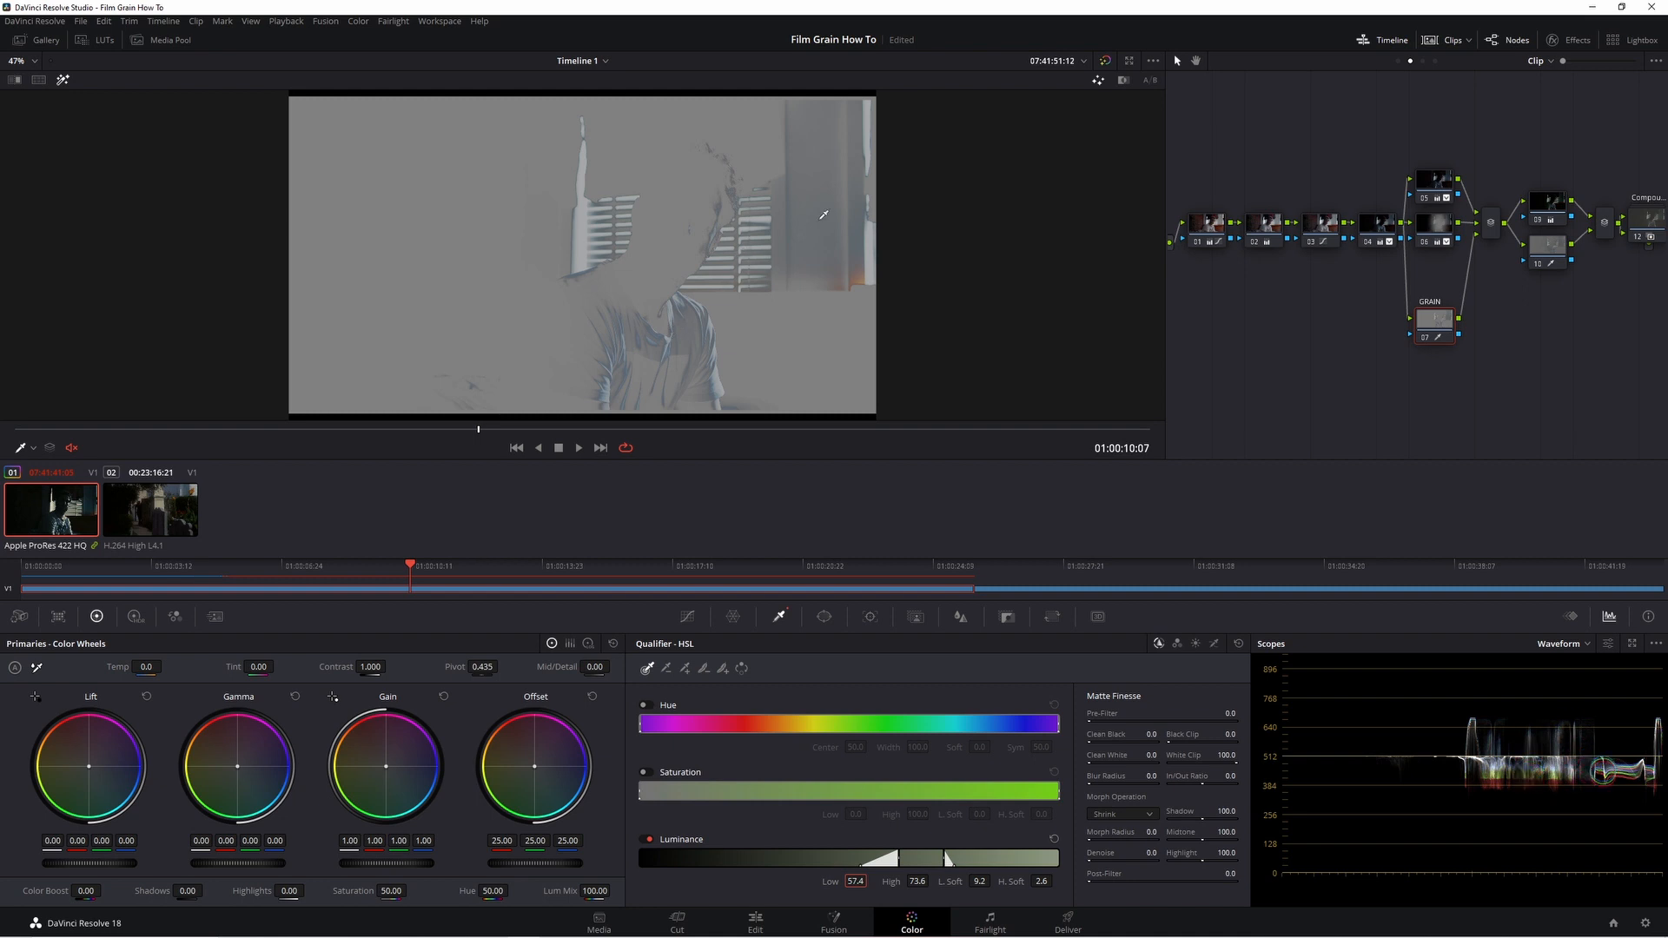
pyautogui.moveTo(854, 210)
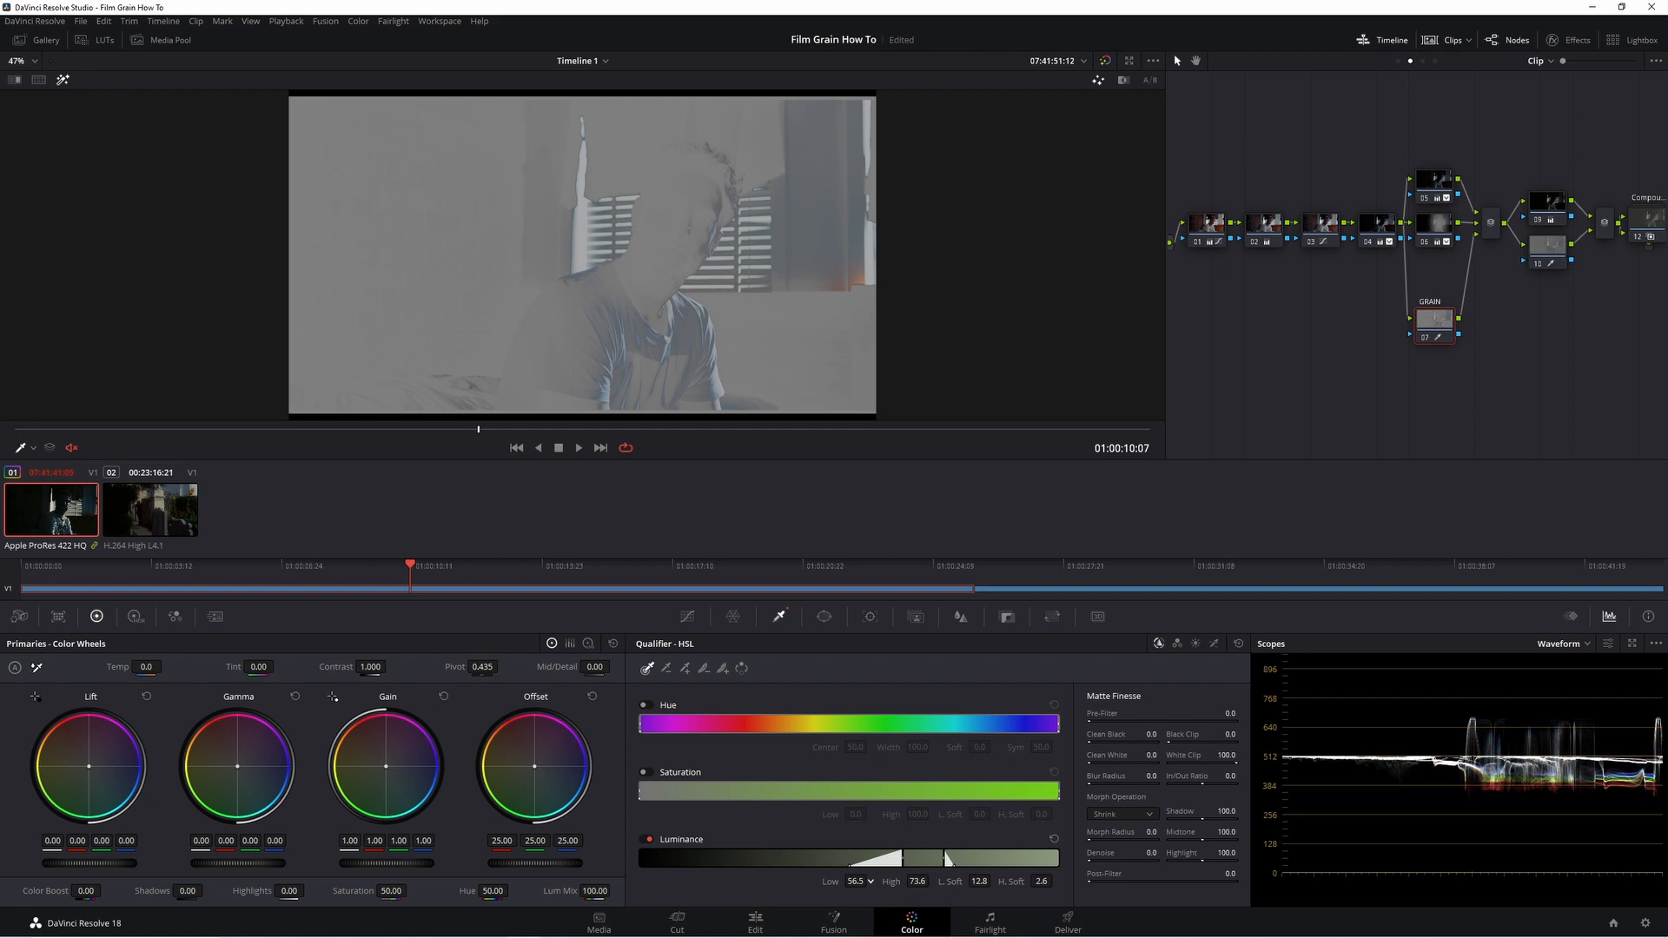
pyautogui.moveTo(907, 720)
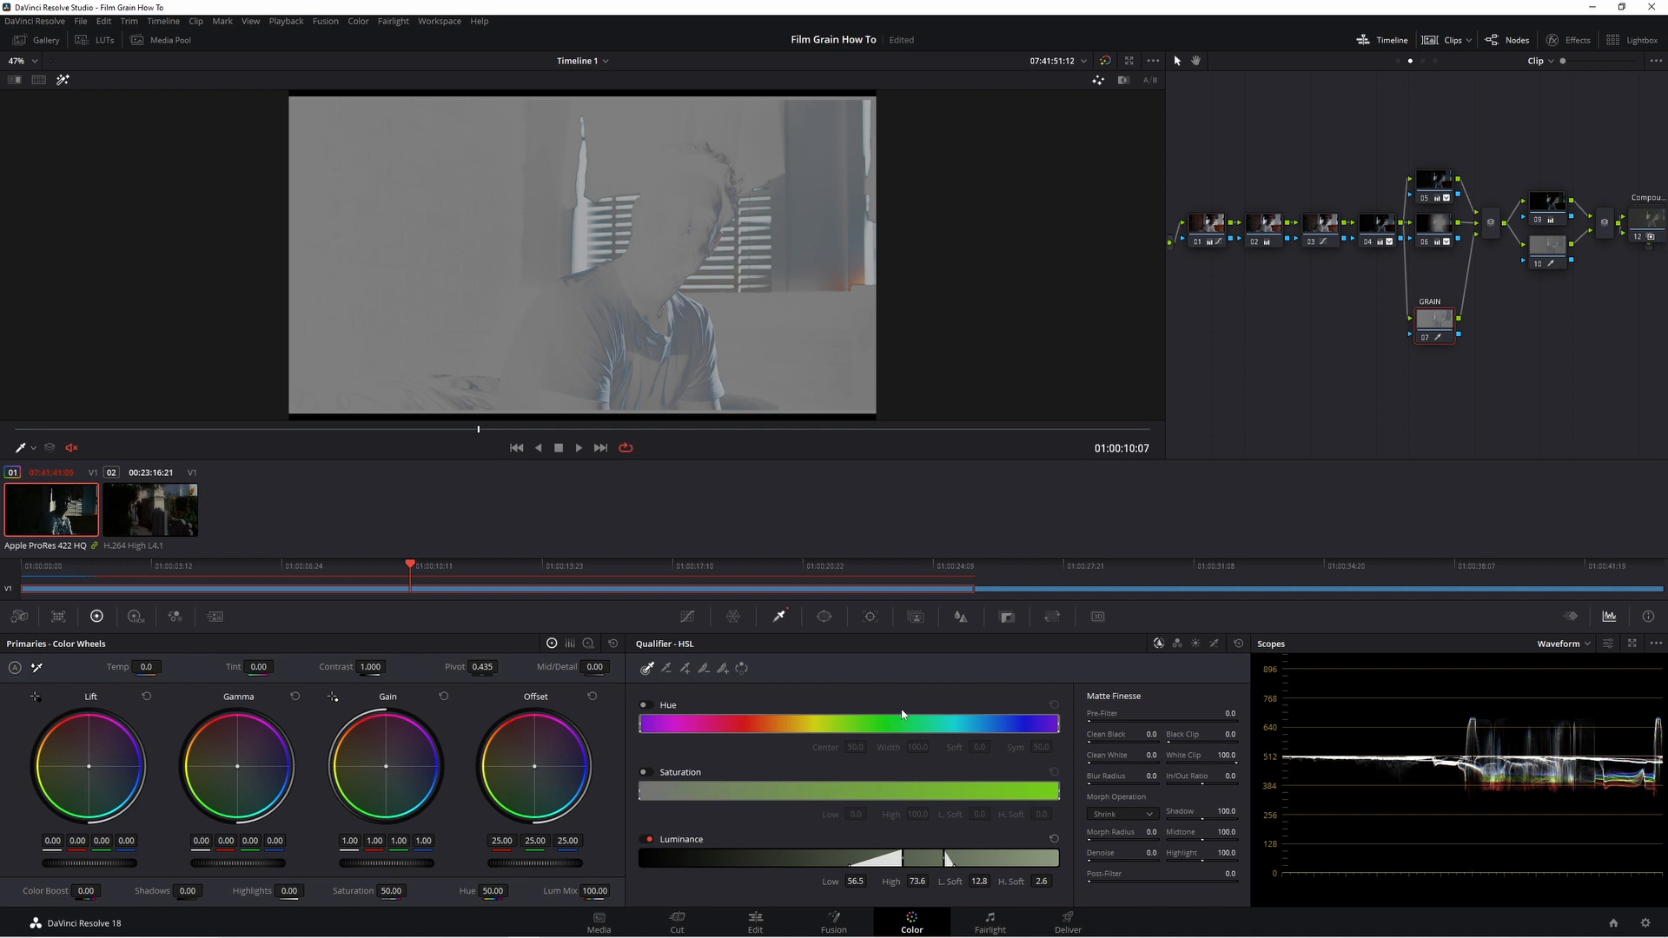
pyautogui.moveTo(893, 730)
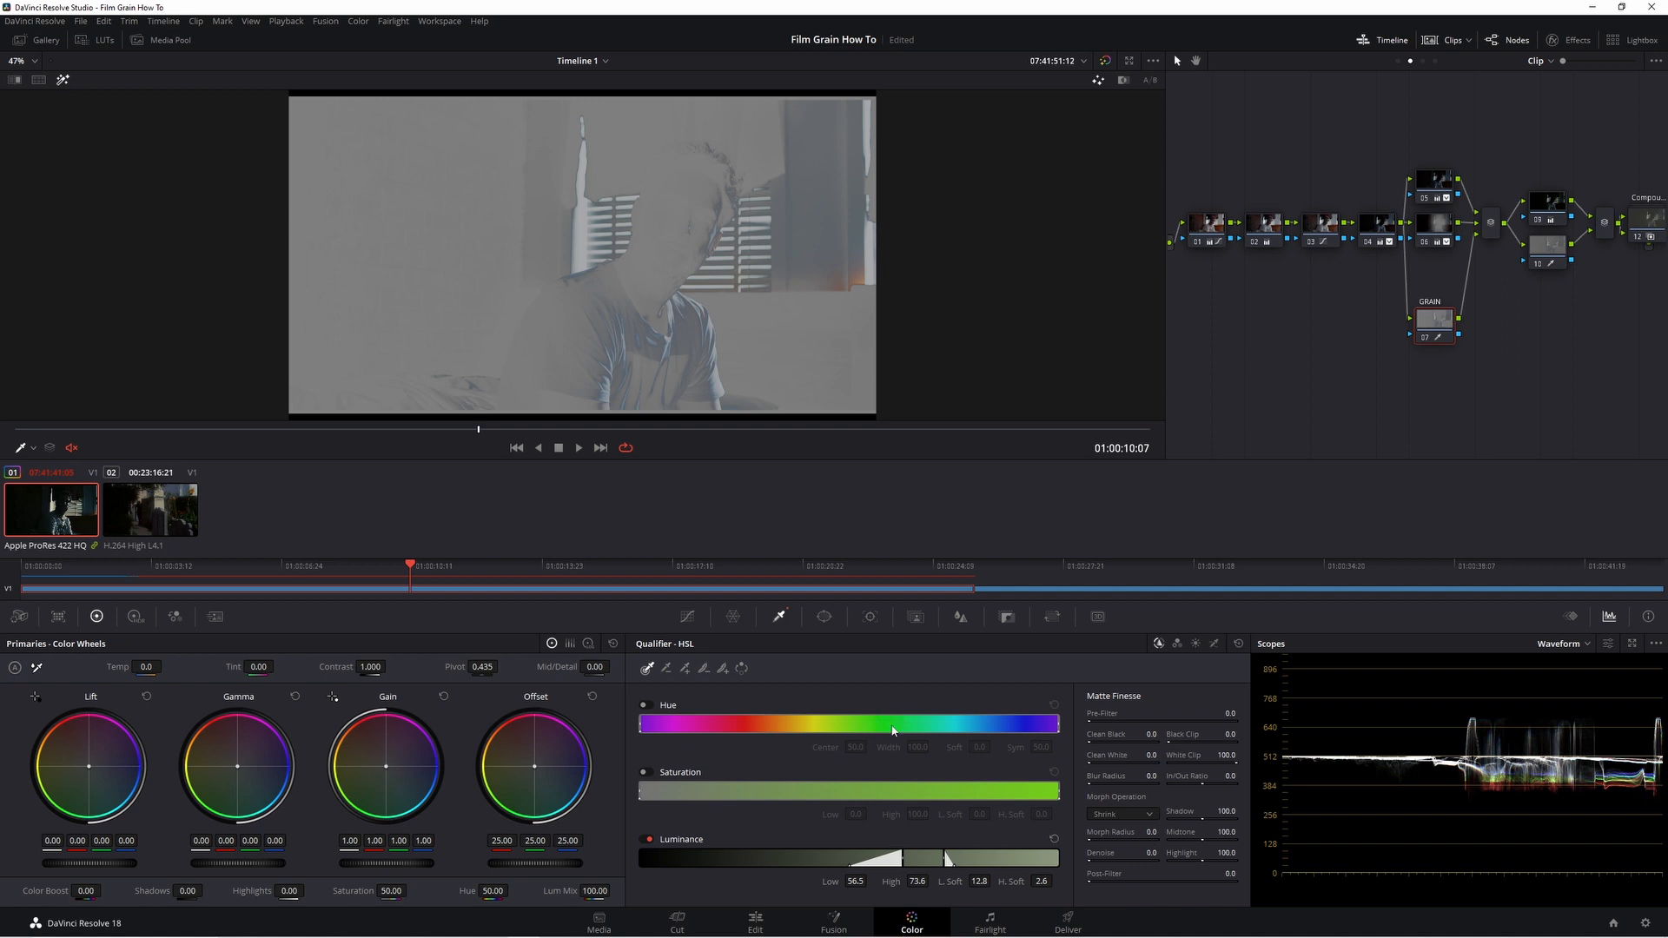
pyautogui.moveTo(980, 893)
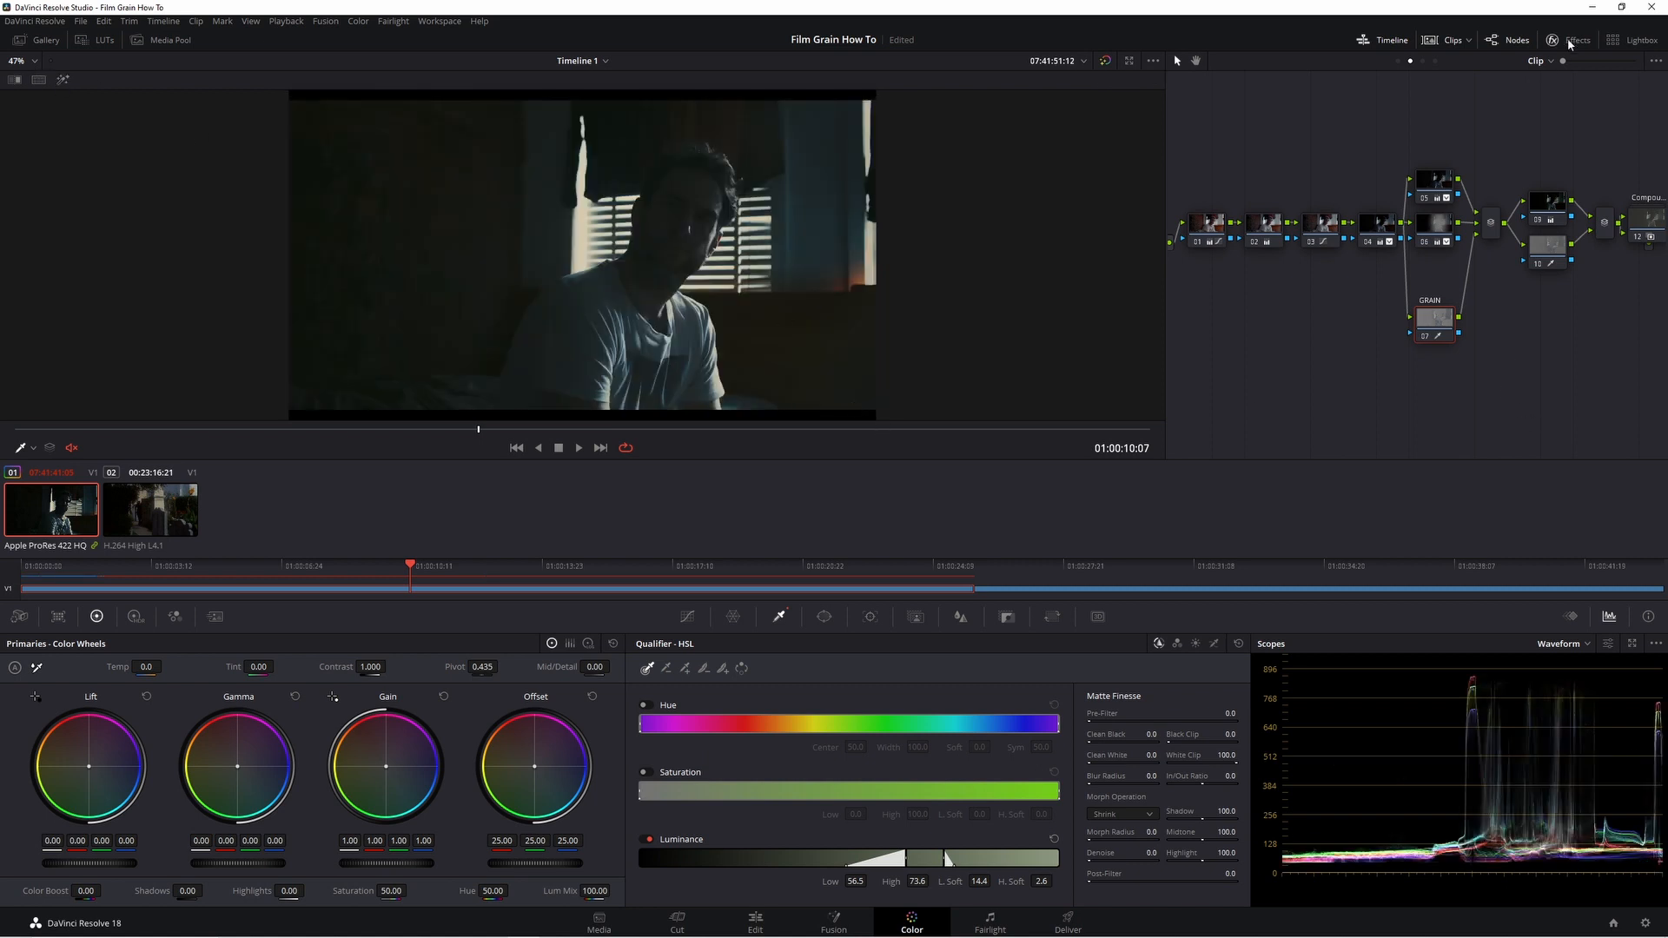
# Find Film Grain in the Effects library and drop it onto the GRAIN node.
pyautogui.click(1555, 39)
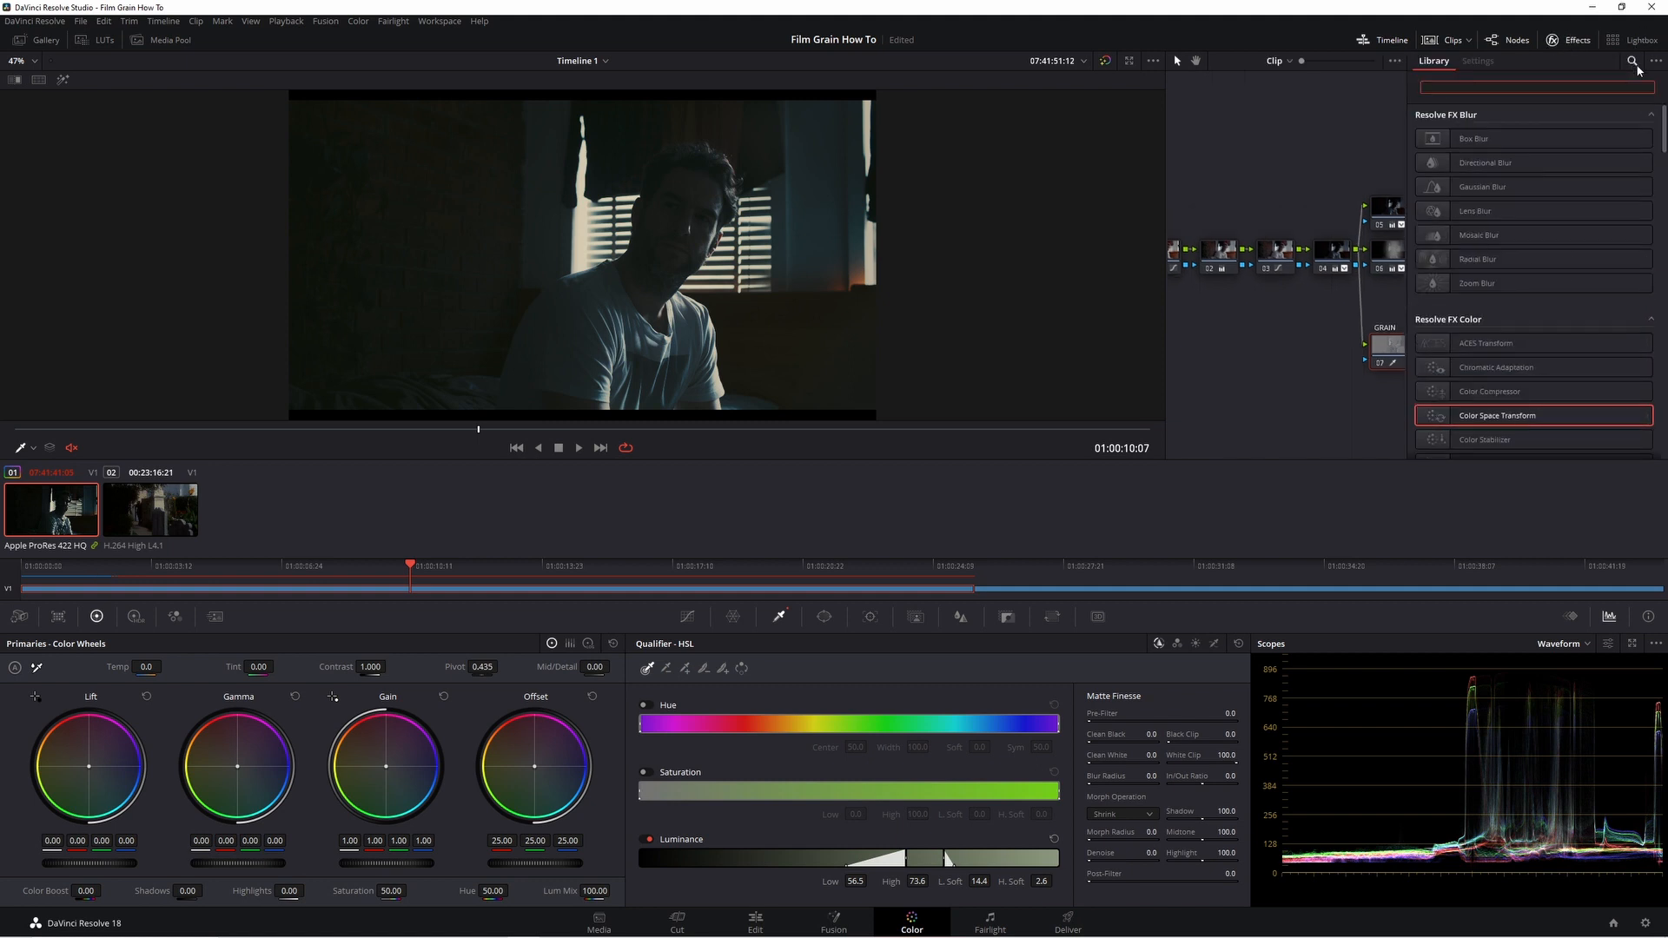
pyautogui.write('fio')
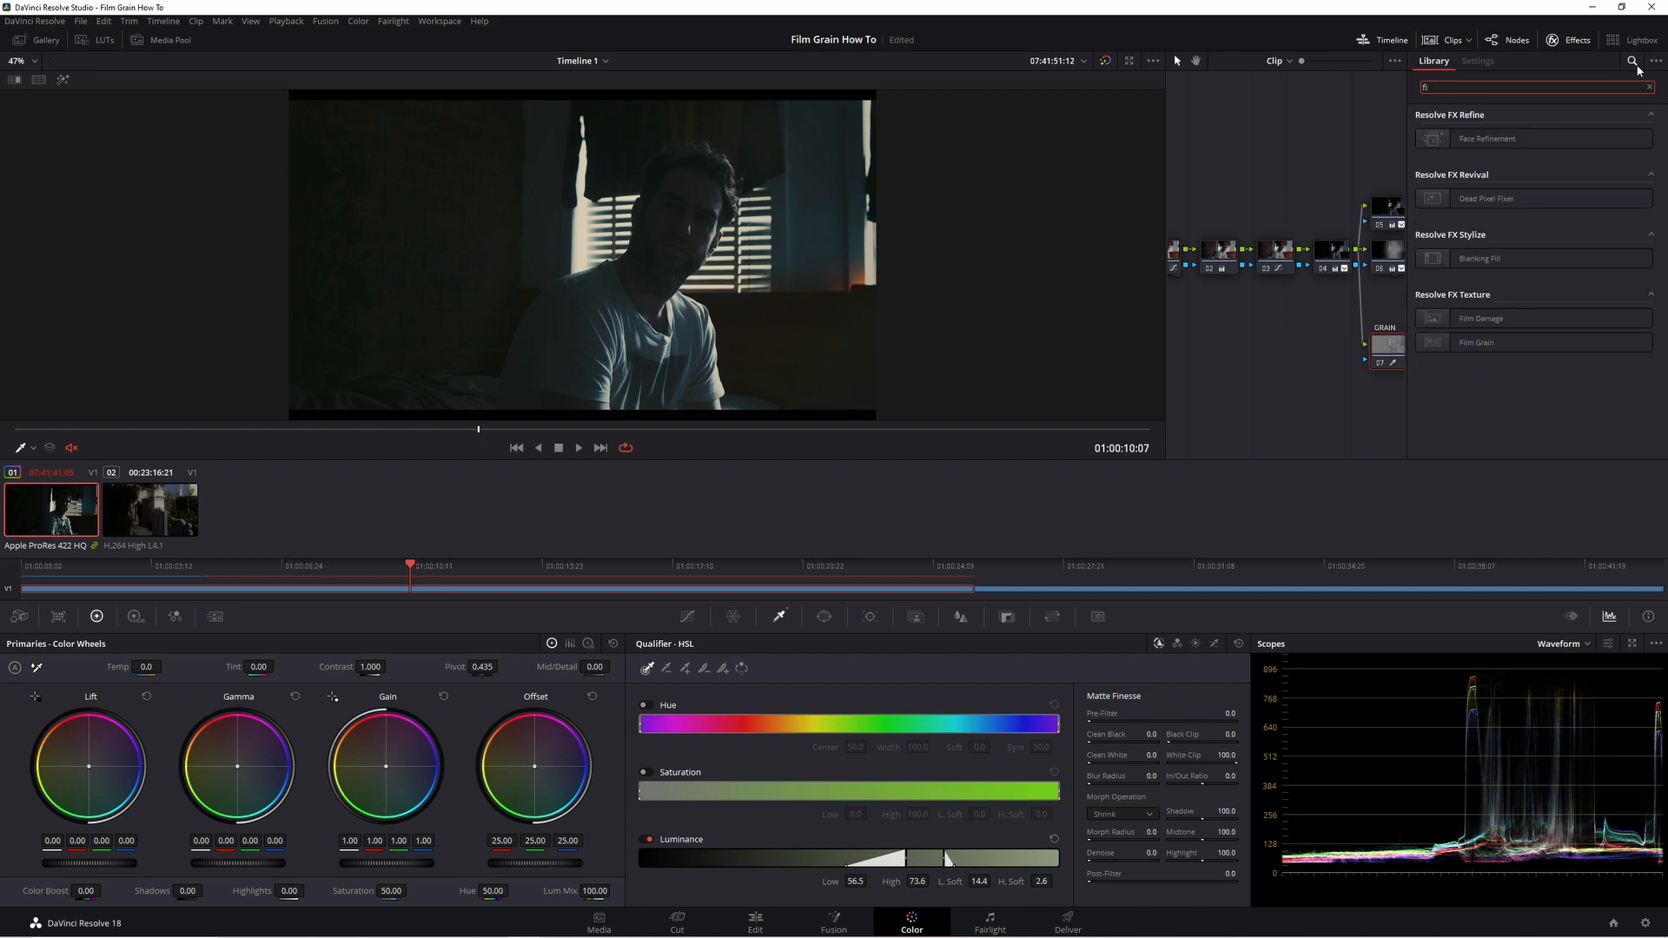
pyautogui.click(1477, 342)
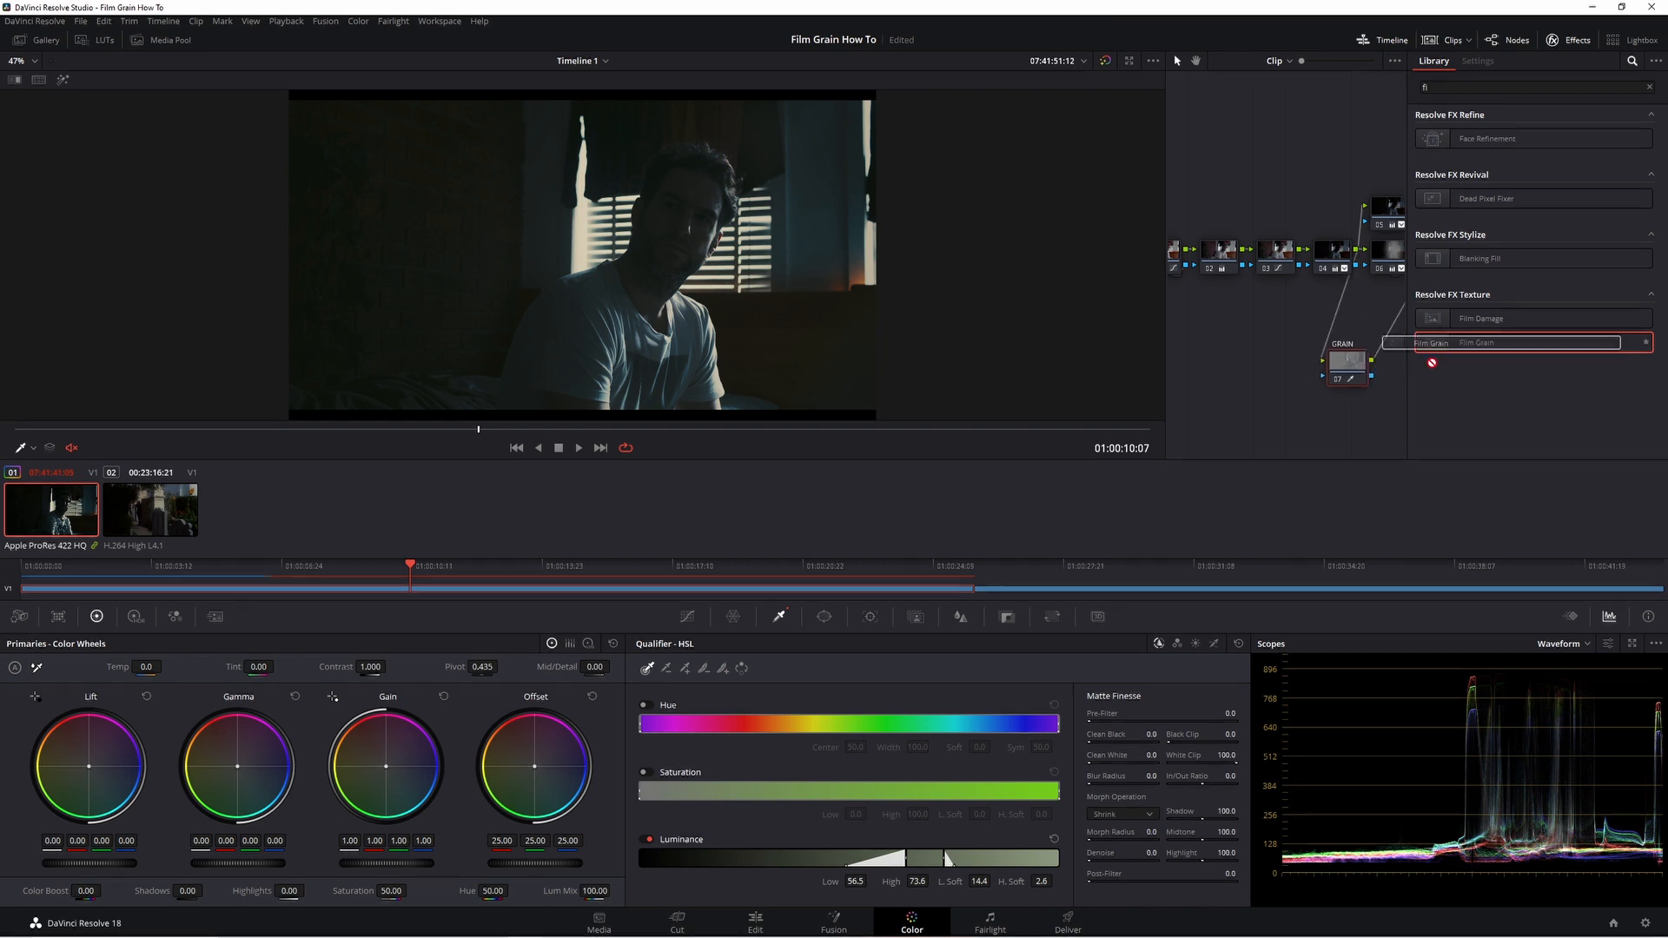
pyautogui.click(1477, 60)
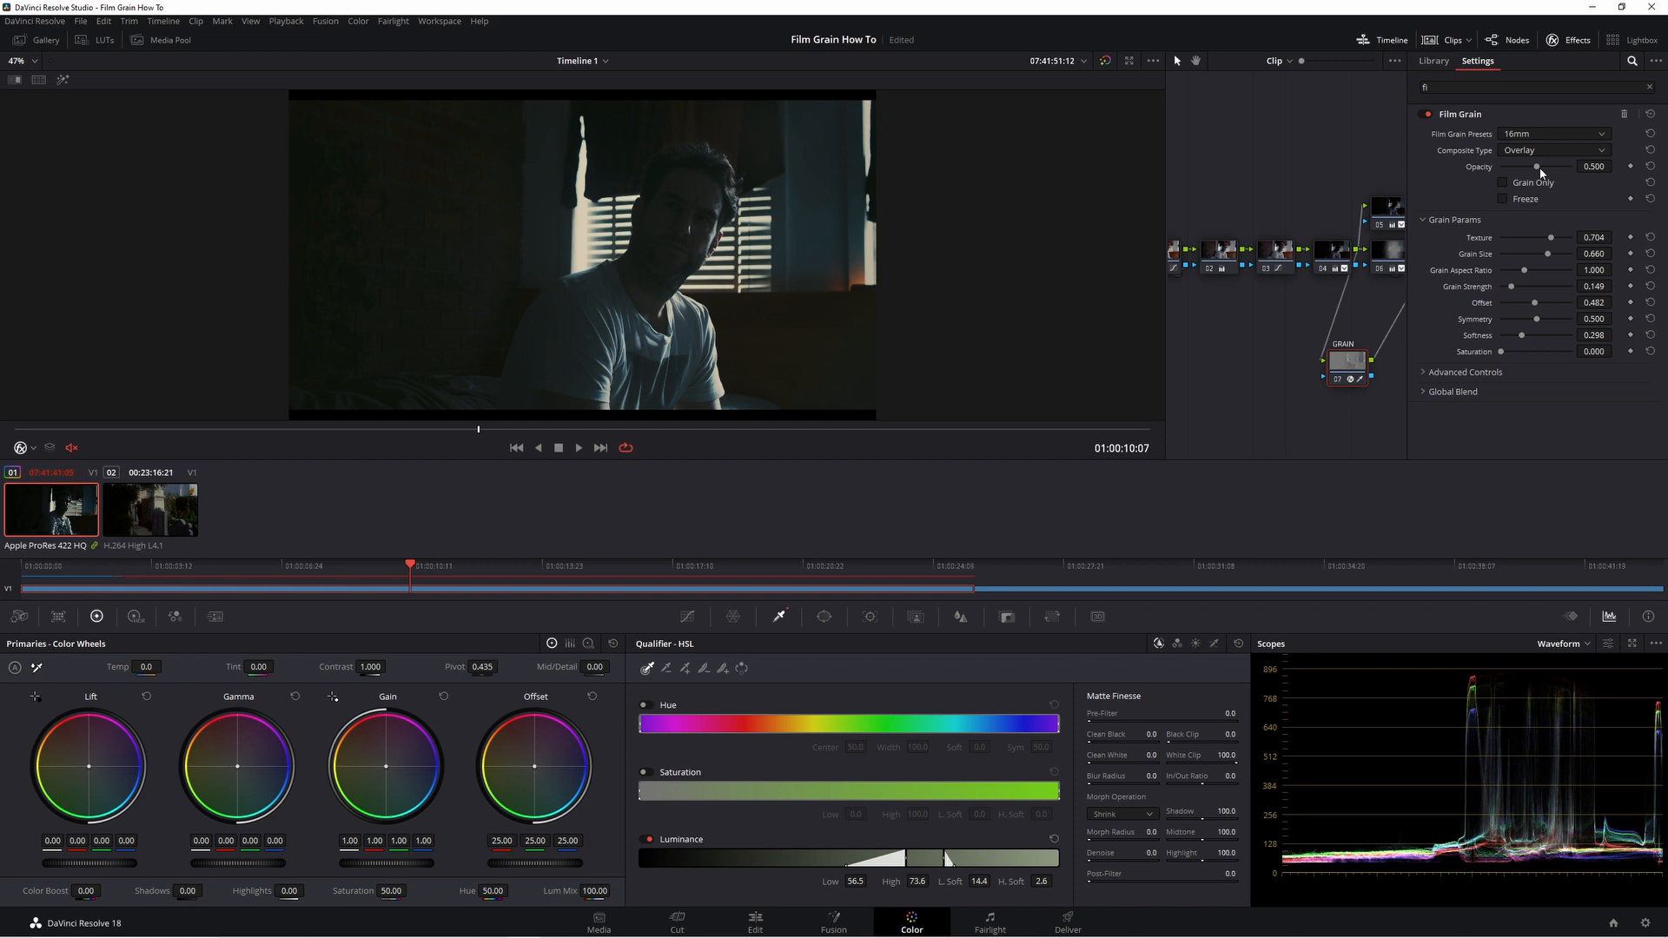
pyautogui.moveTo(1299, 229)
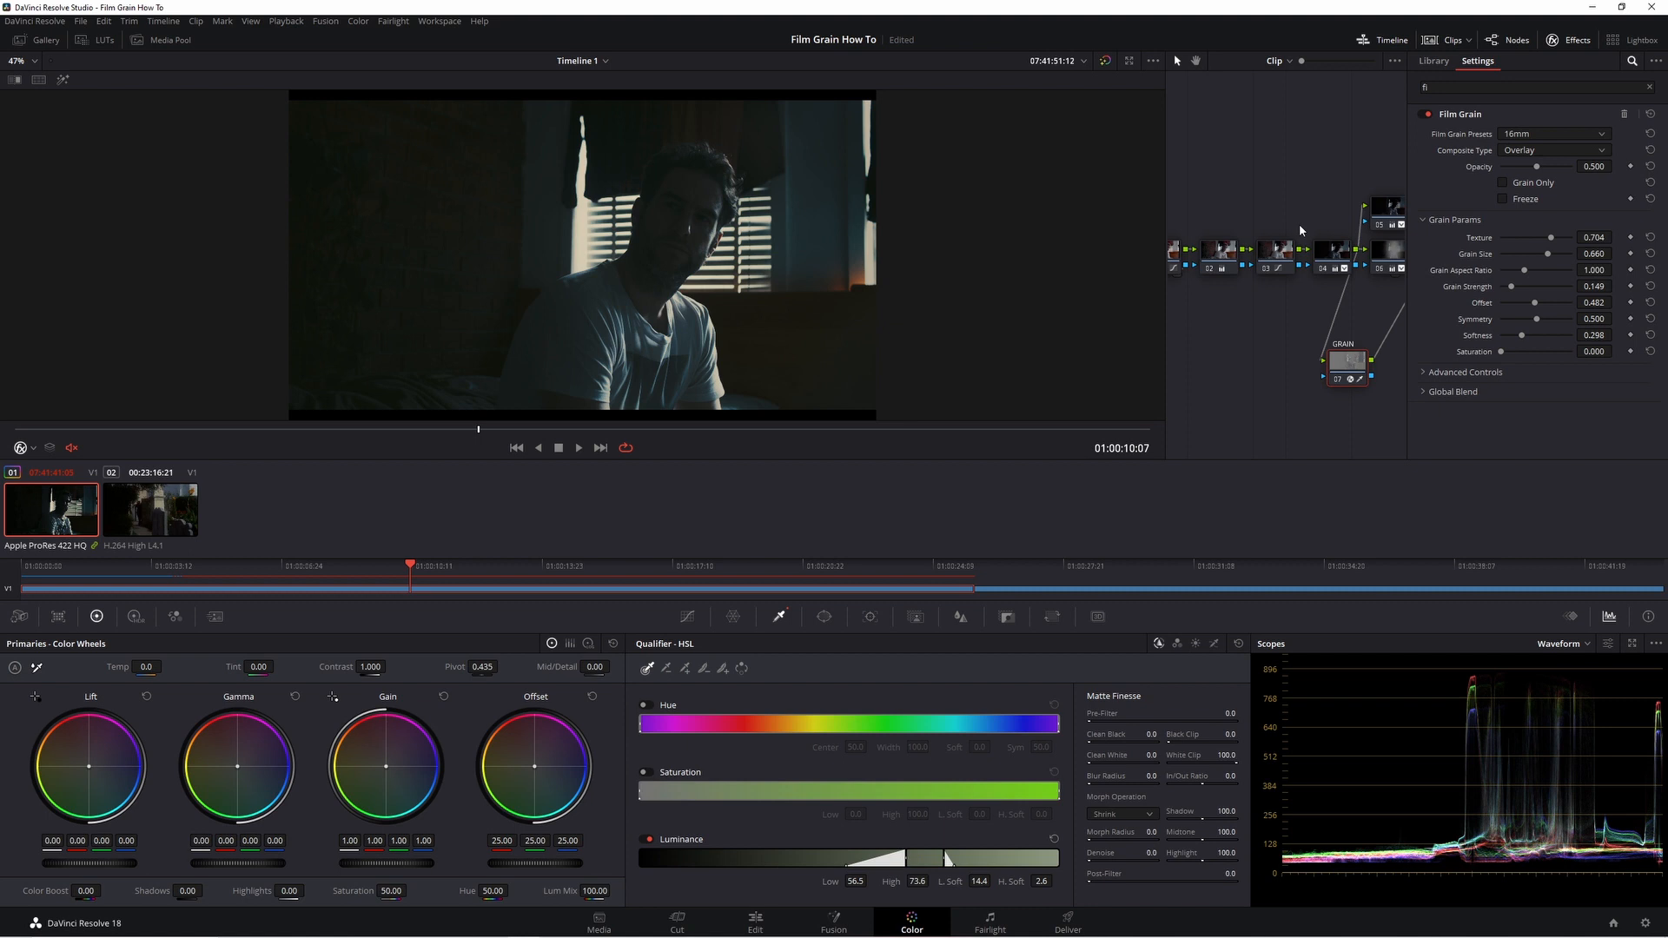
# Choose the 16mm 500T preset, raise opacity to about 0.81, and preview the grain key coverage.
pyautogui.click(1555, 133)
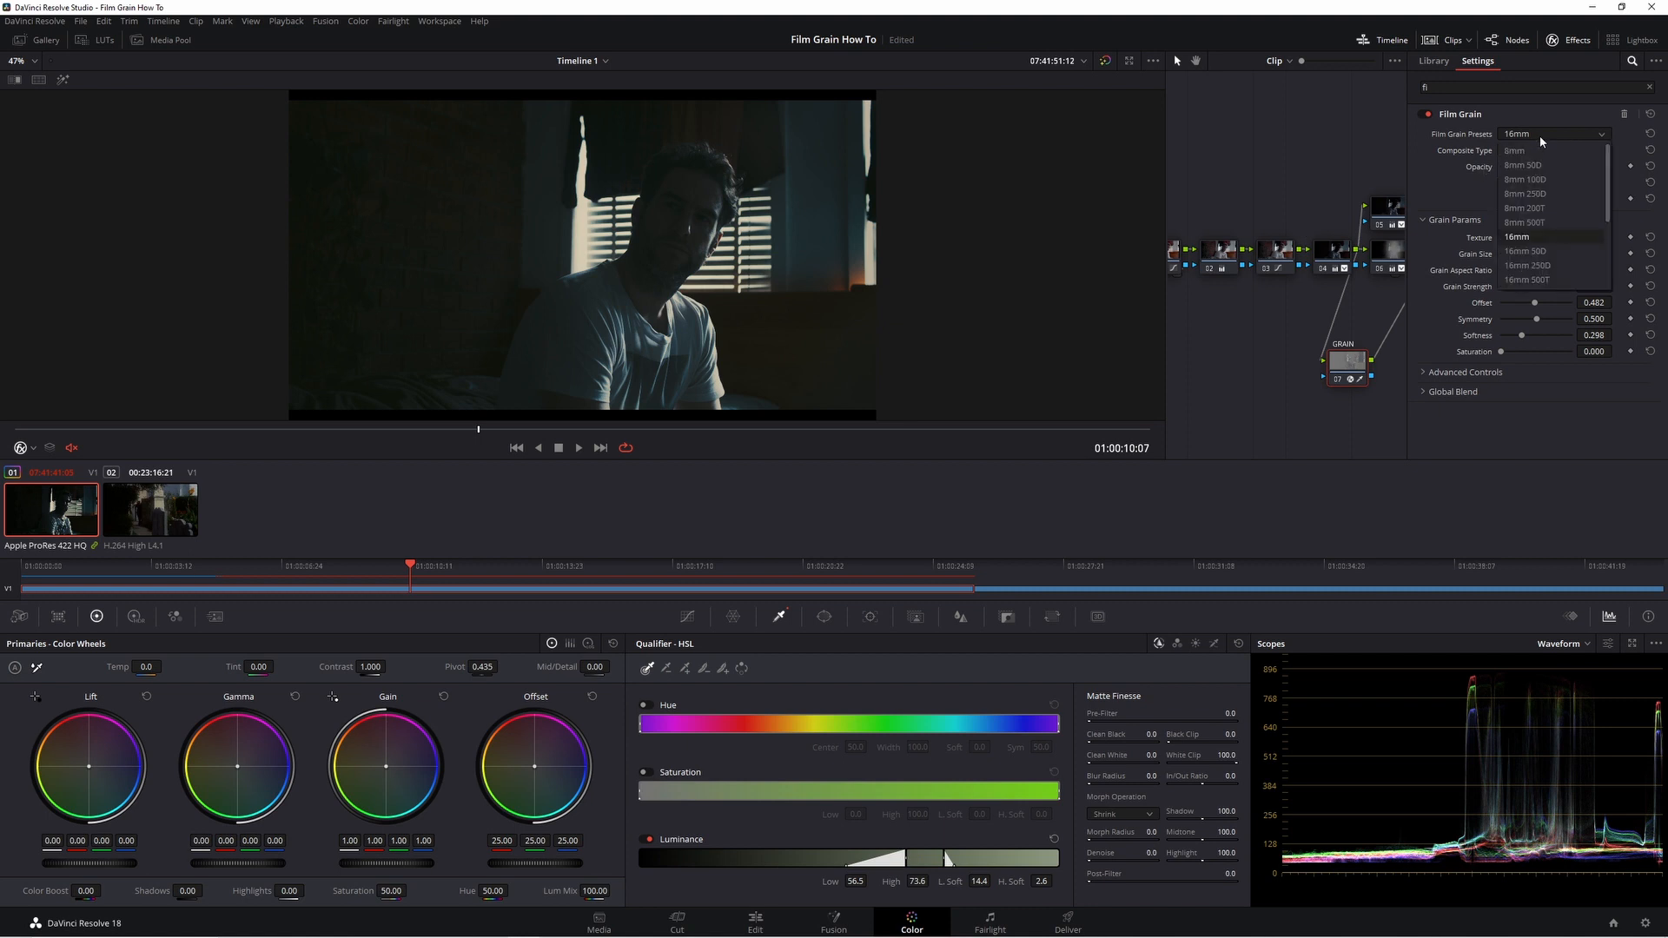
pyautogui.moveTo(1550, 280)
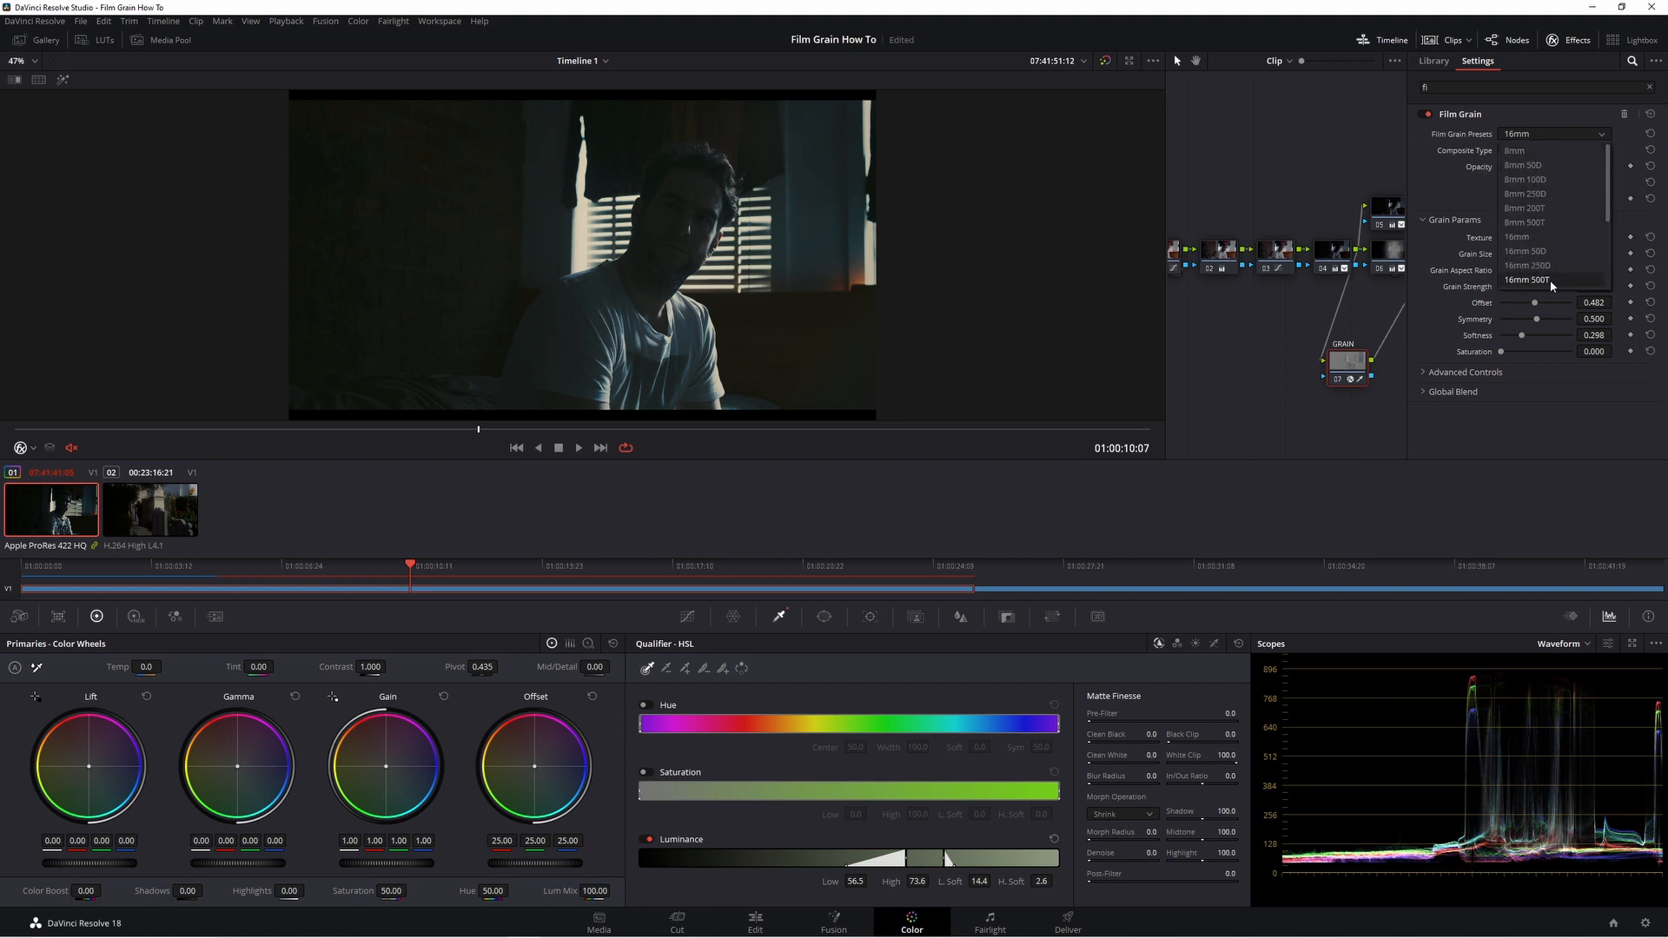
pyautogui.click(1525, 278)
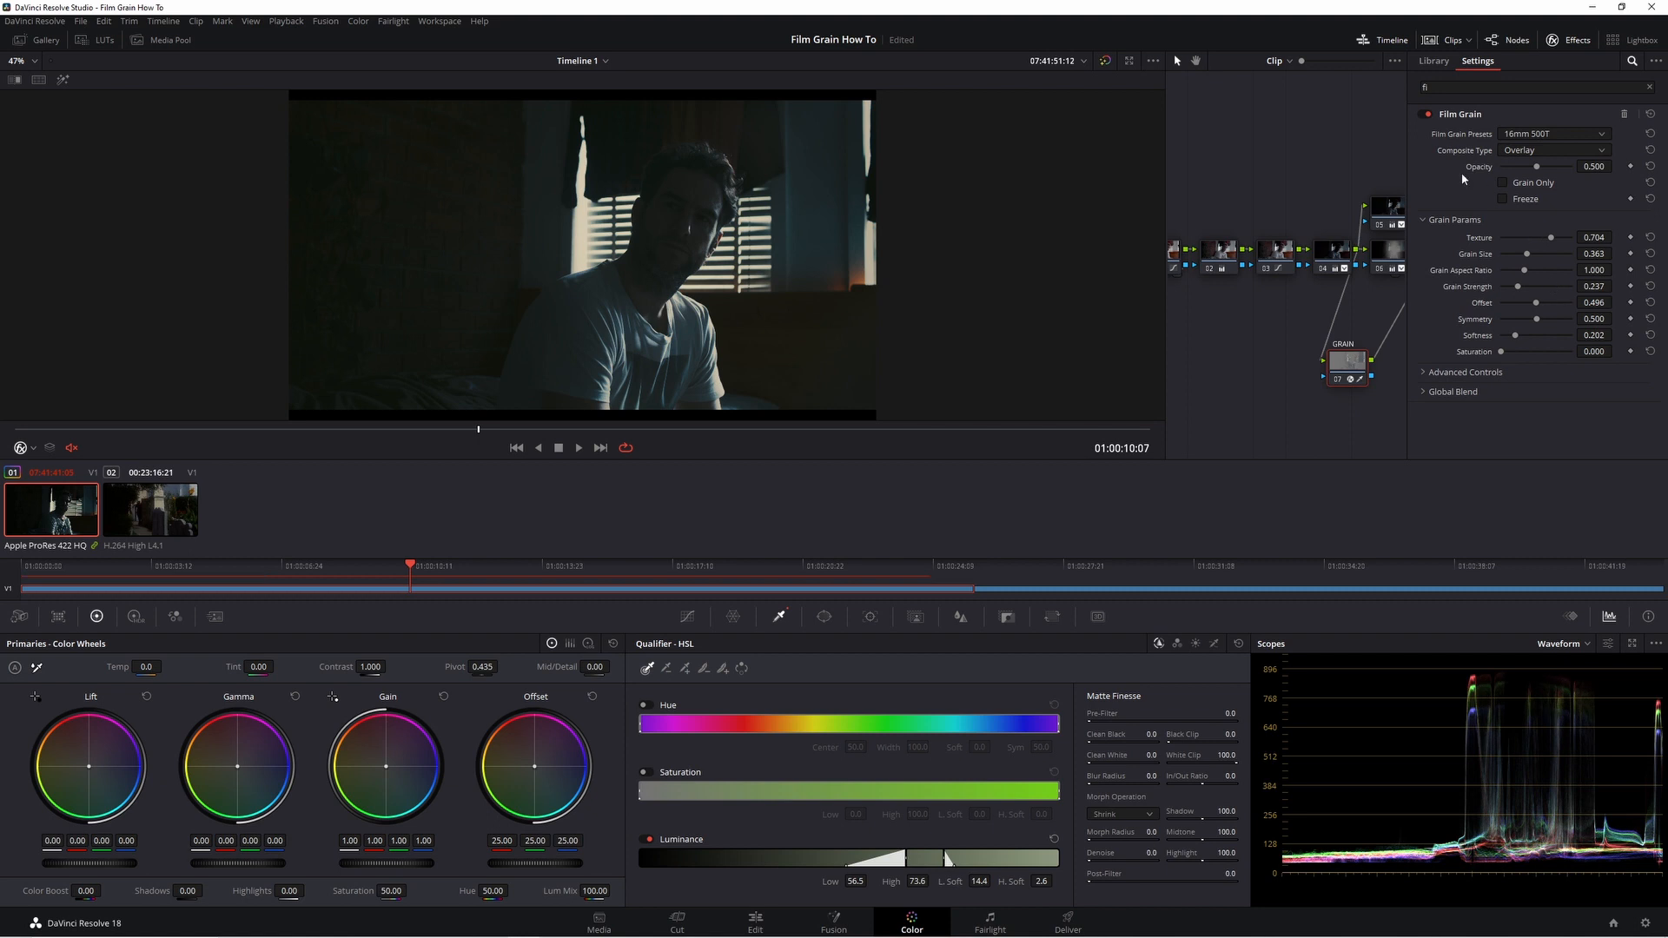
pyautogui.moveTo(1538, 167); pyautogui.dragTo(1561, 167)
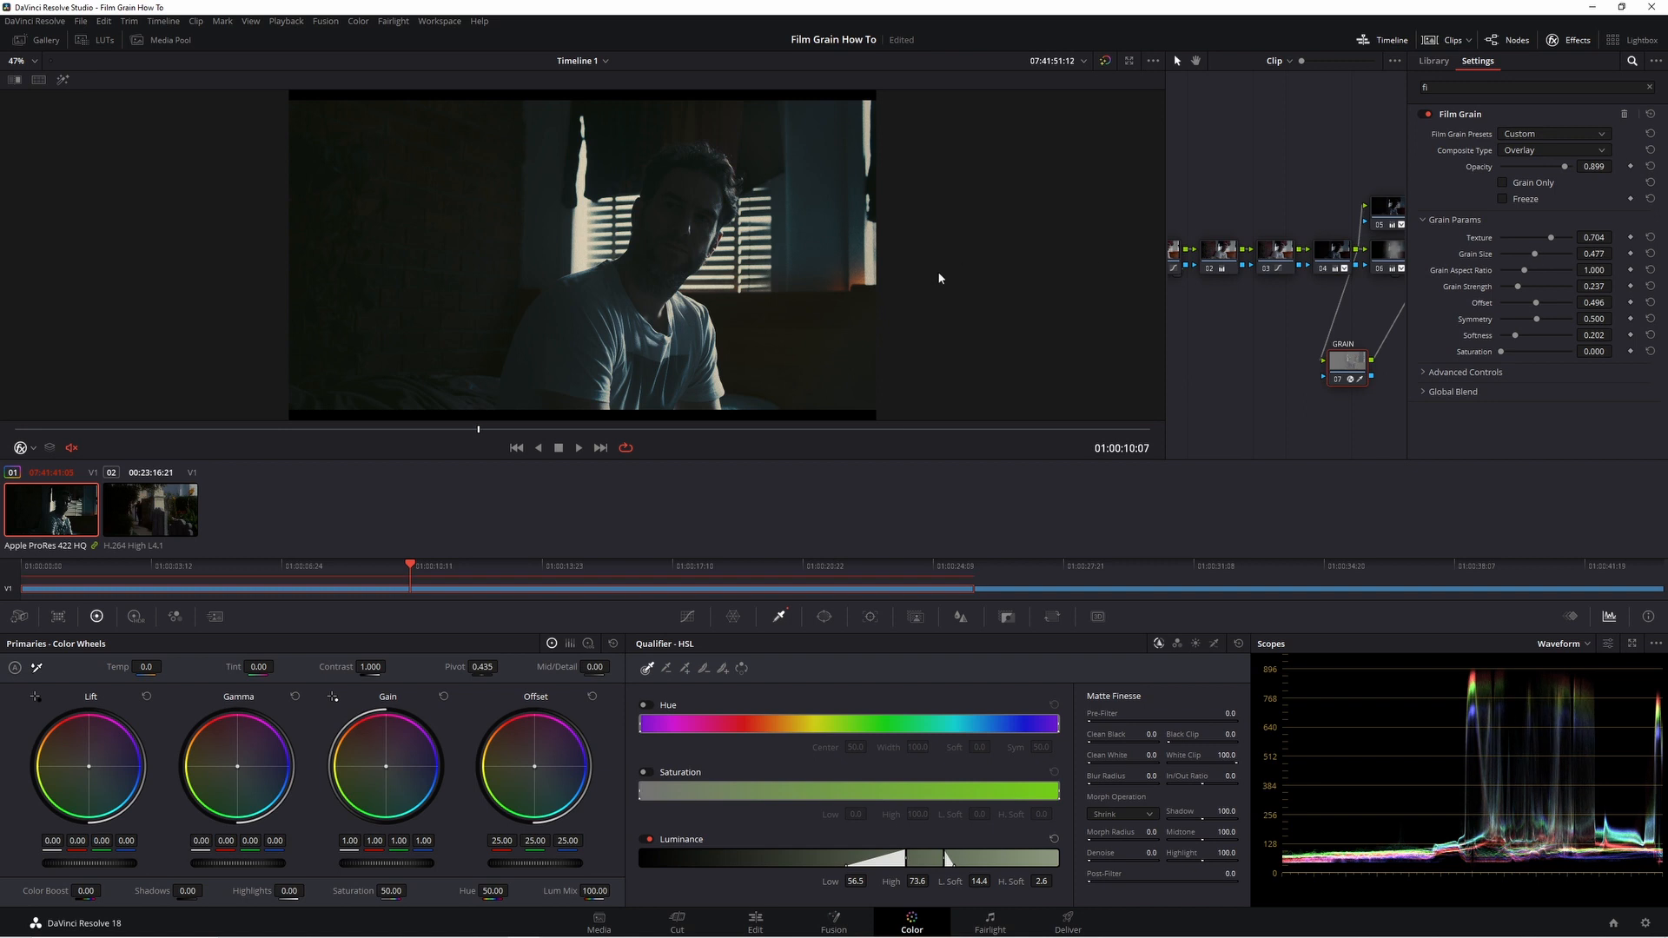
pyautogui.click(250, 583)
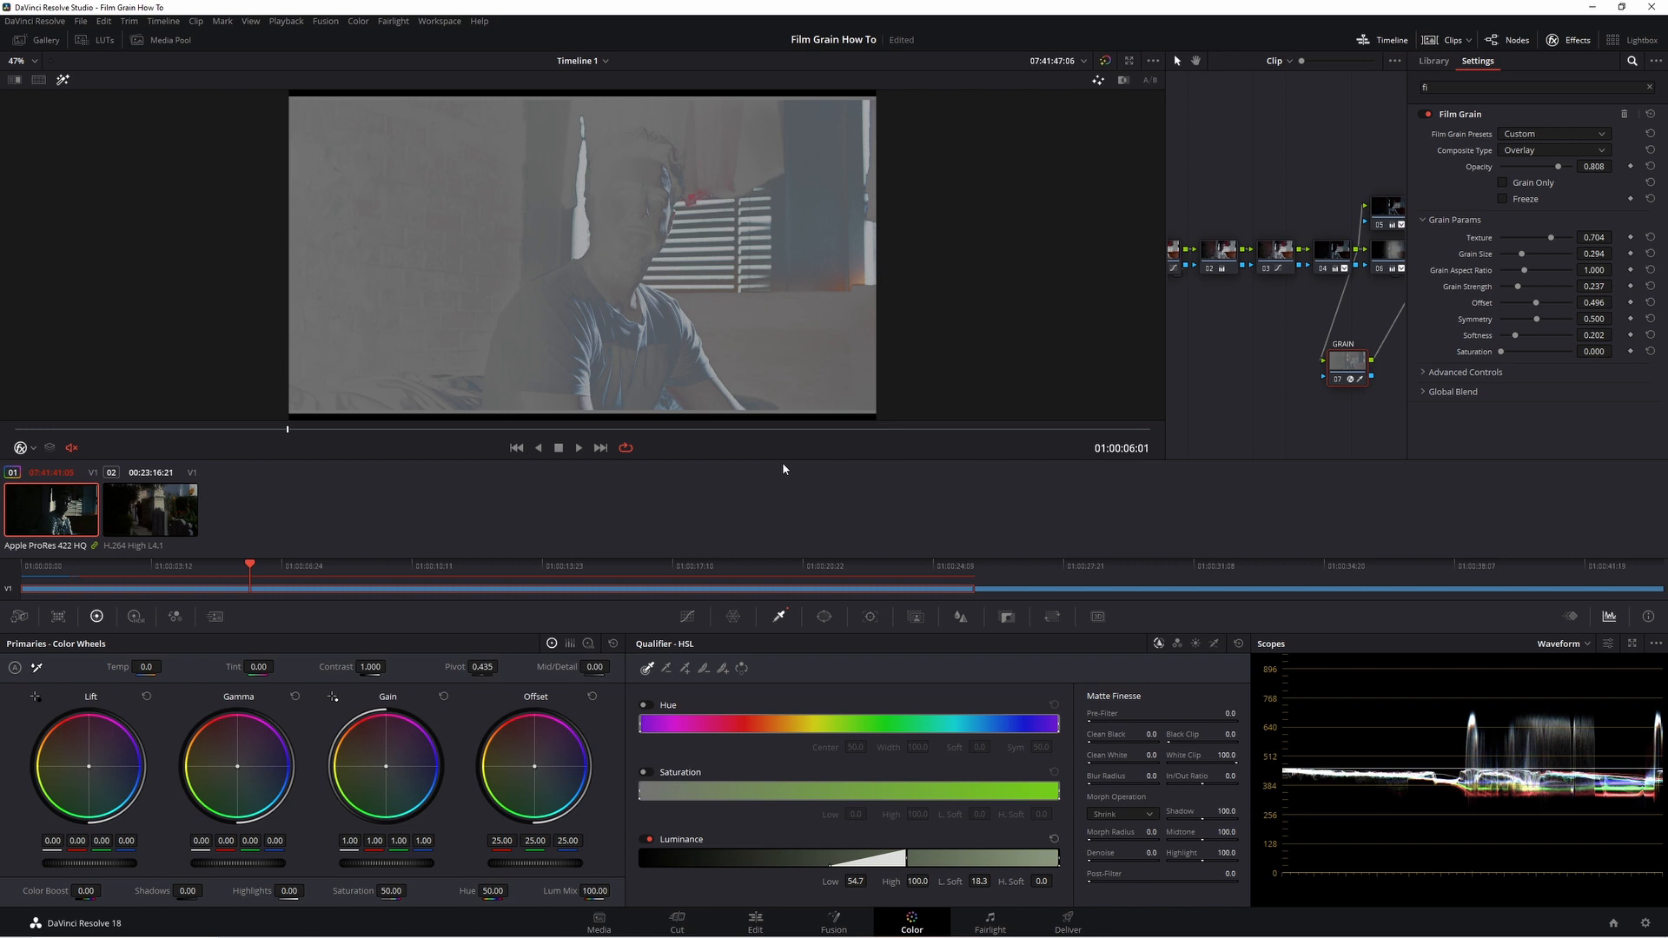
pyautogui.moveTo(871, 896)
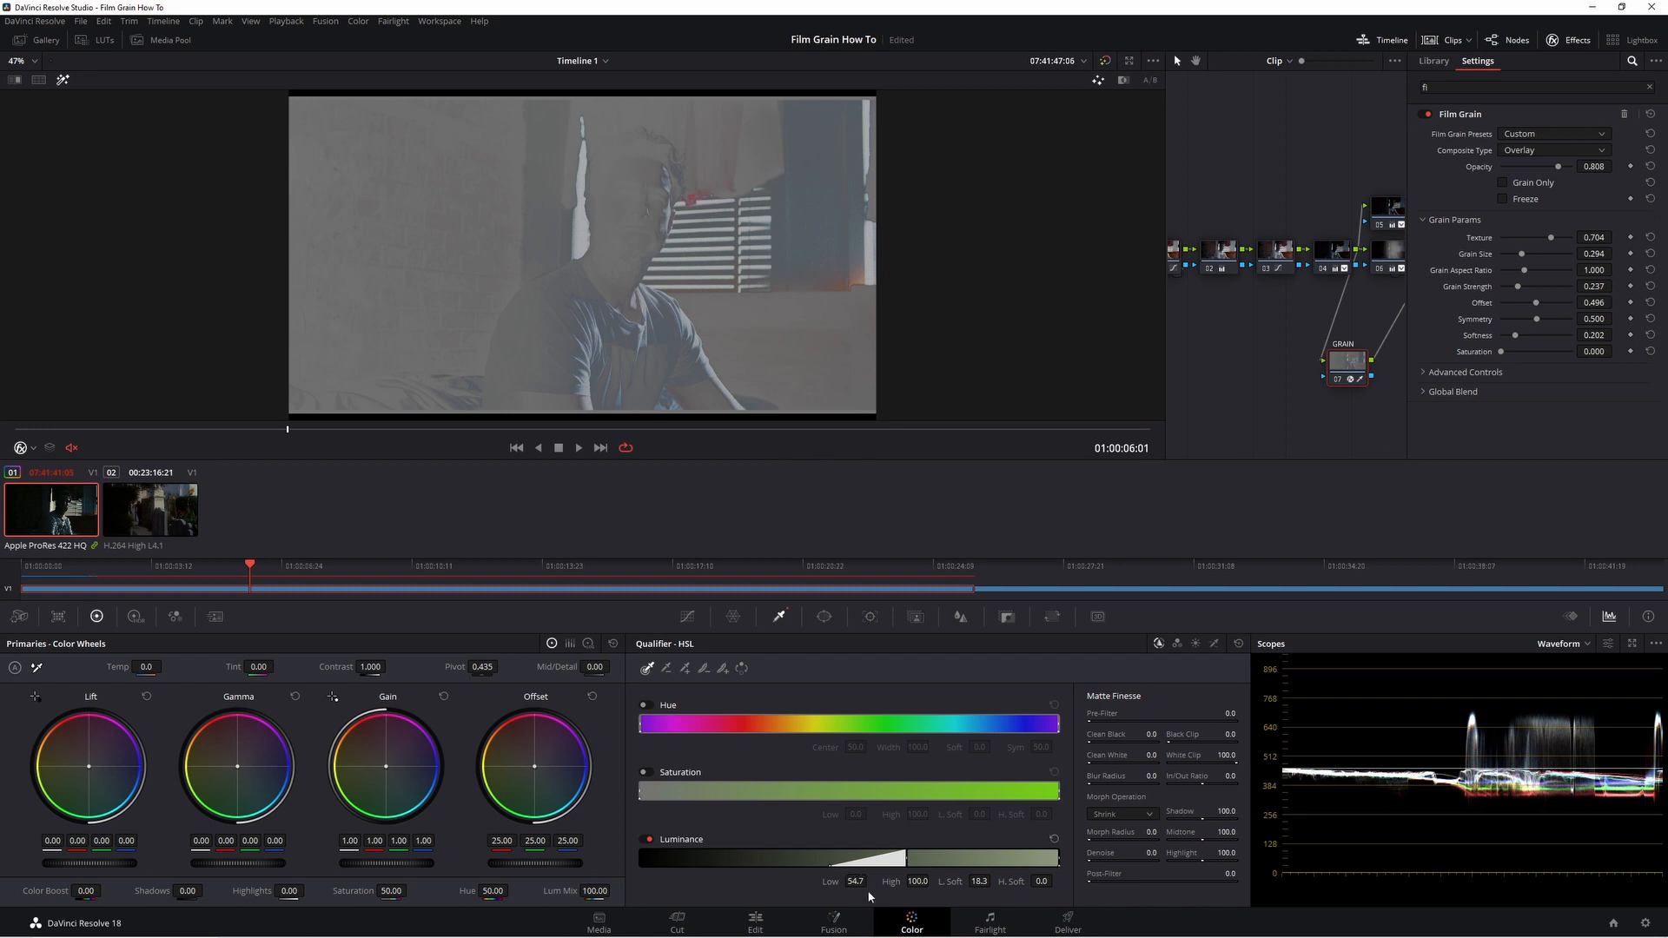